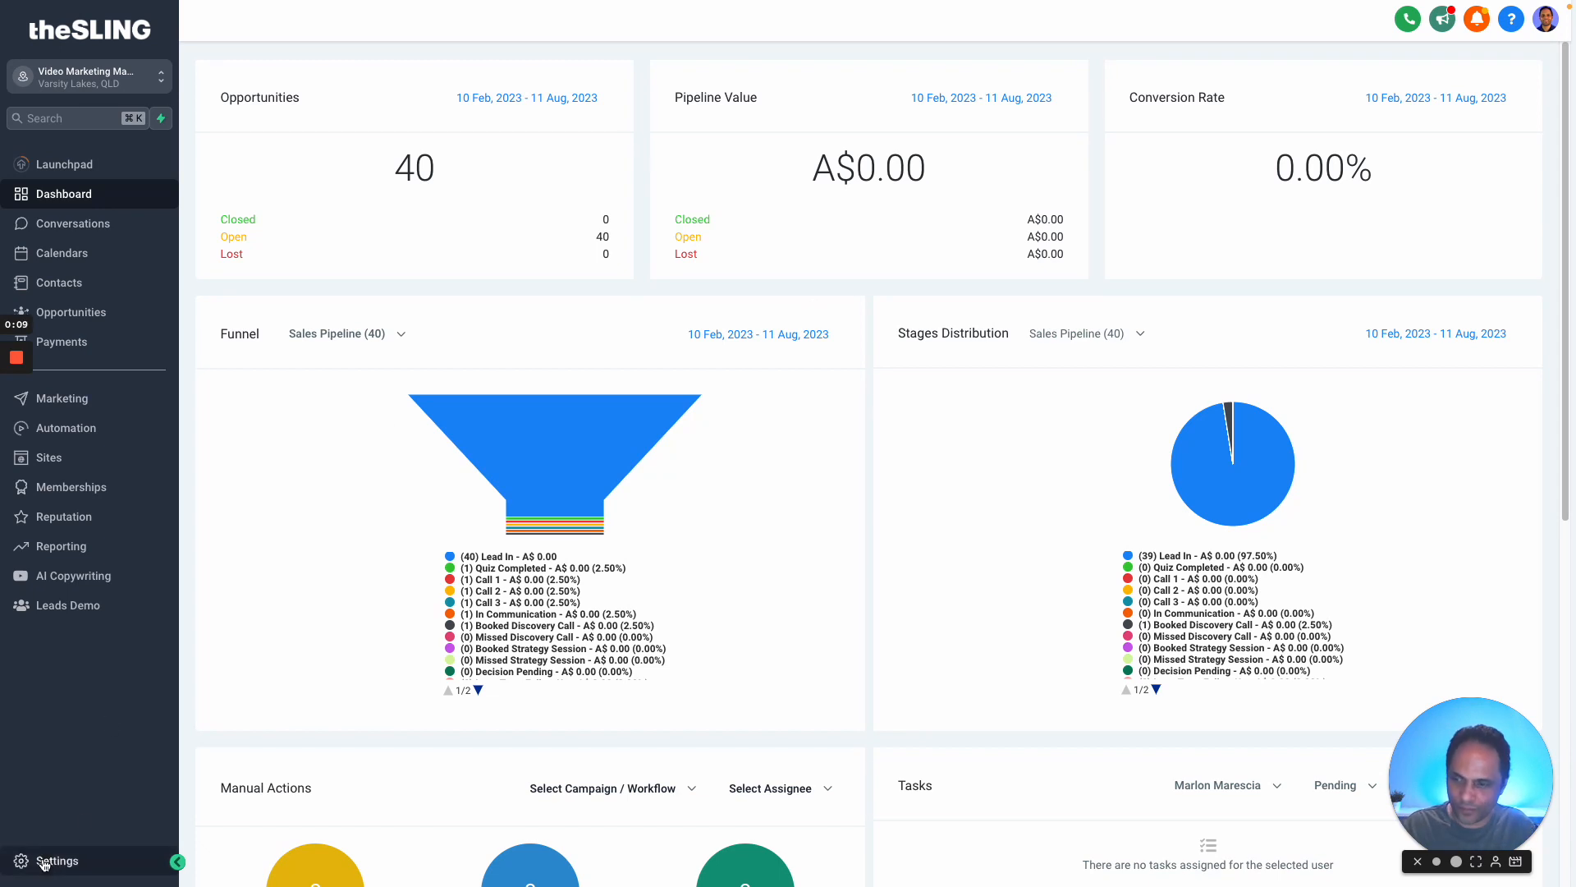
Step: Navigate from the dashboard into Settings and the My Staff team list
click(55, 860)
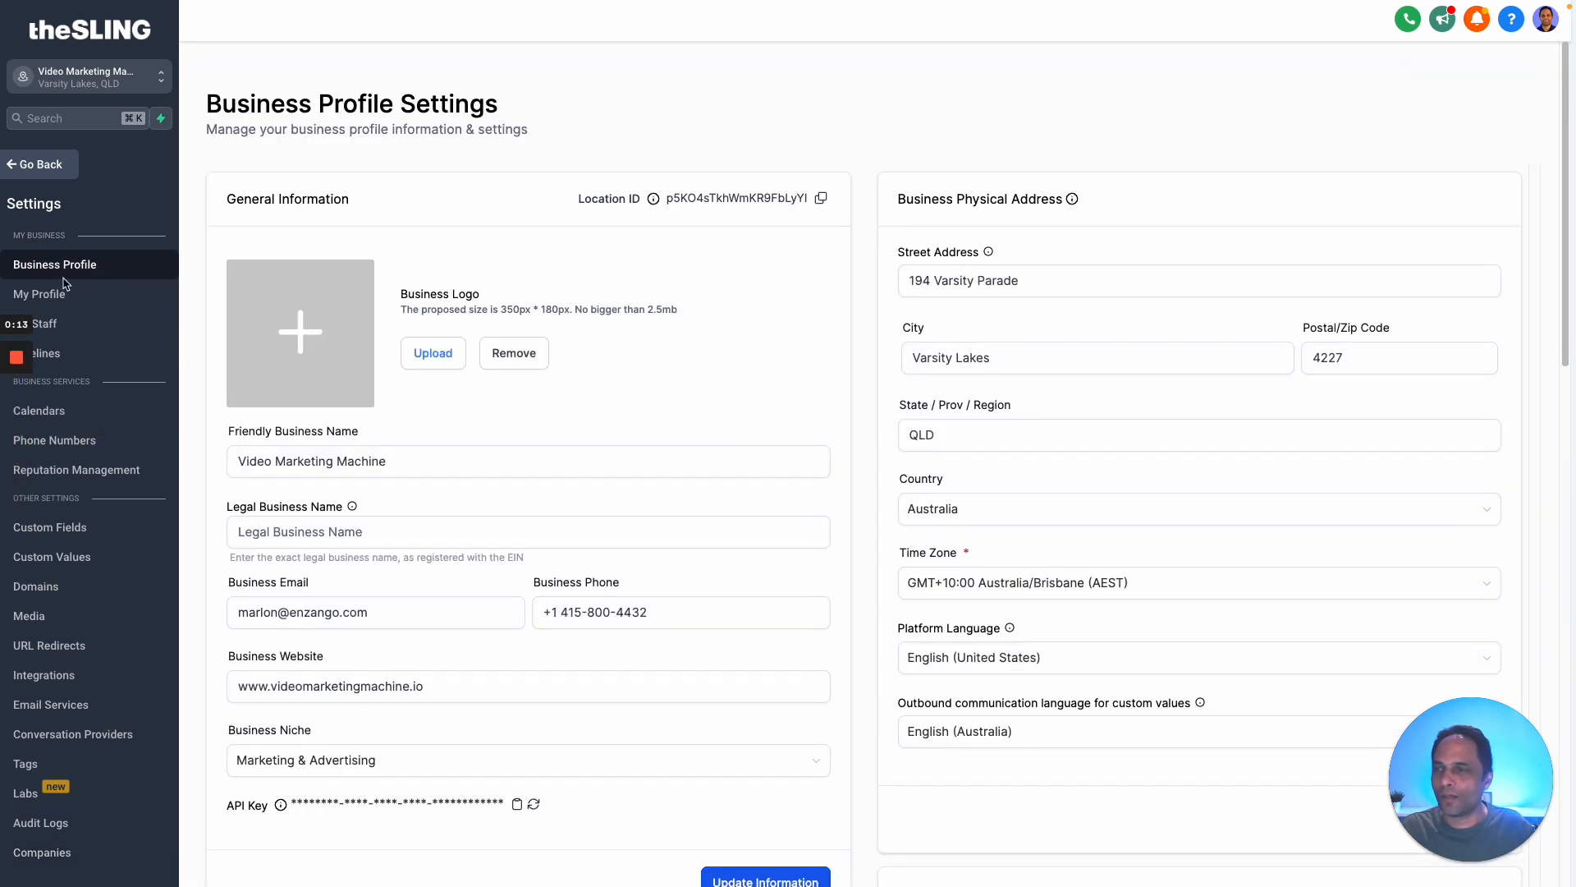
click(45, 323)
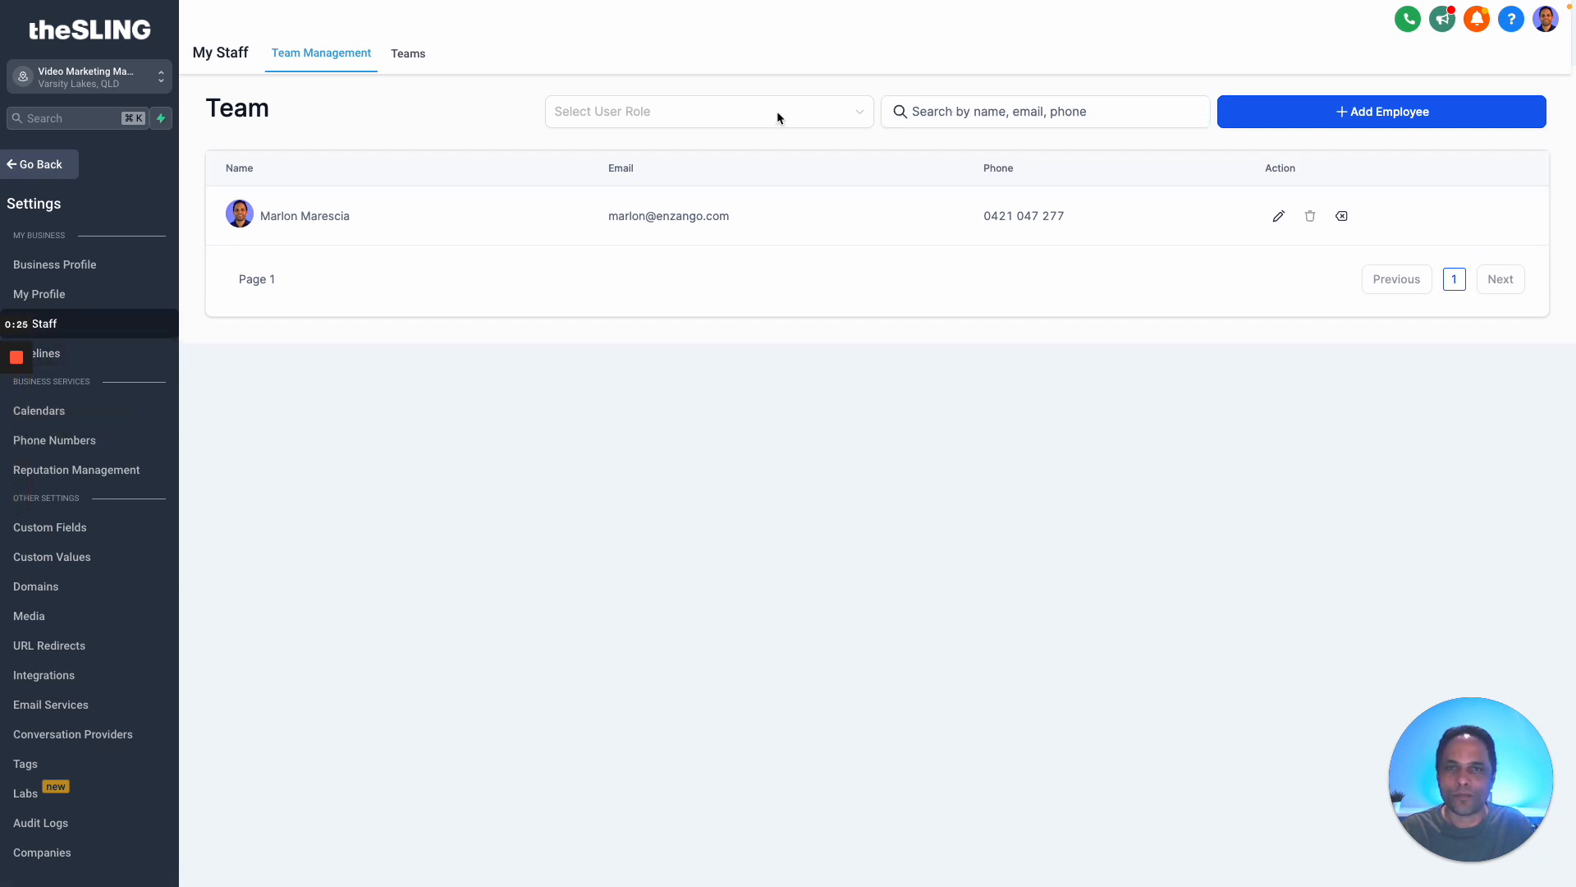
Step: Start a new employee via + Add Employee and review its name, email, phone and lower sections
click(706, 112)
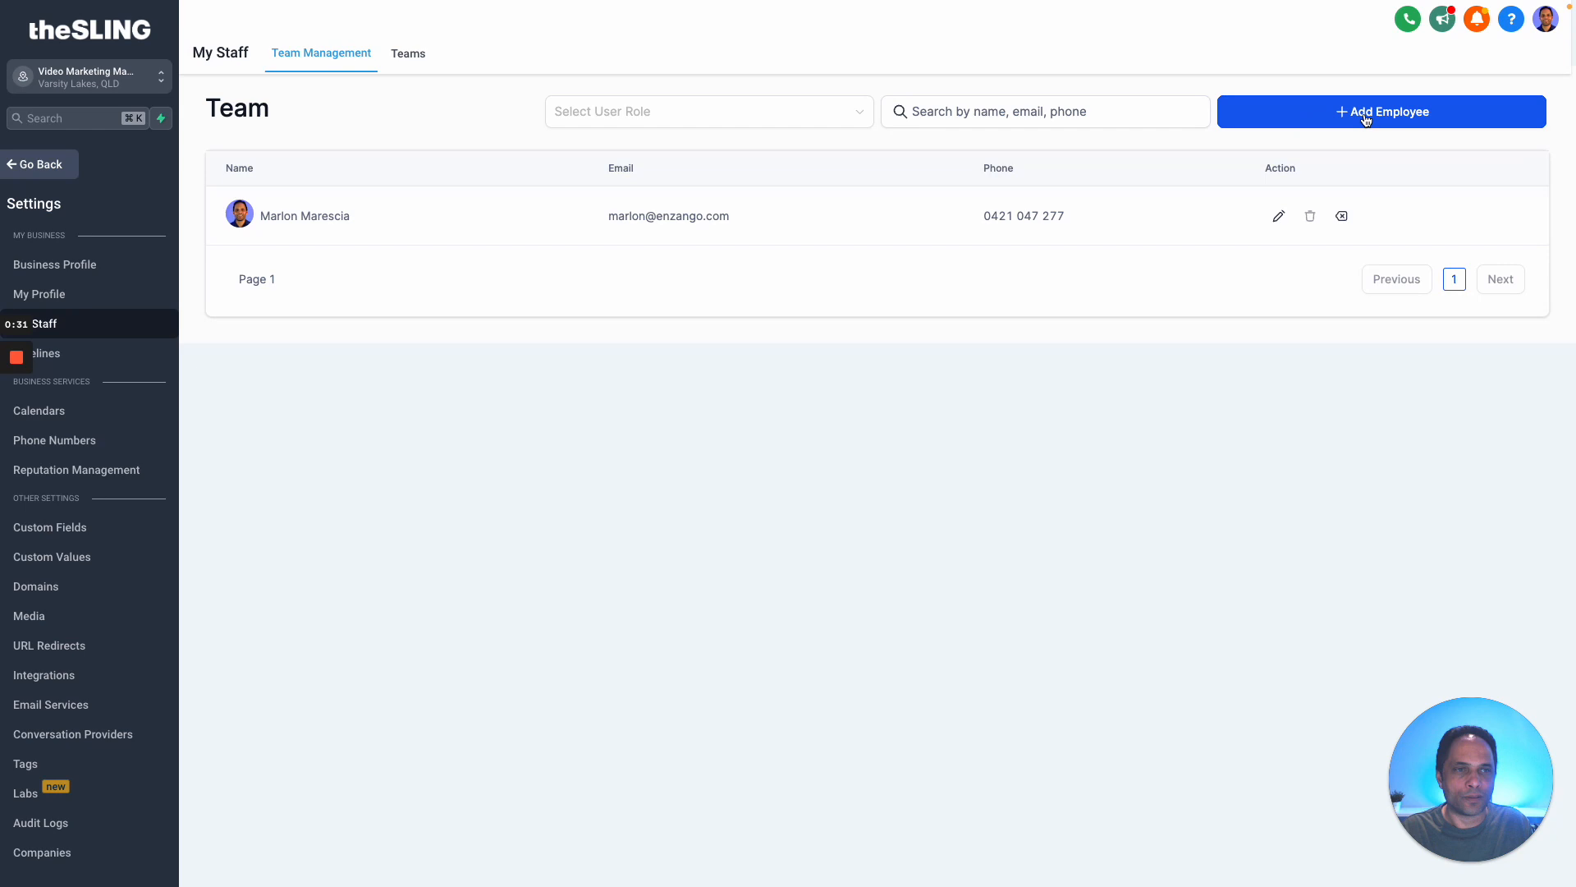
click(1380, 111)
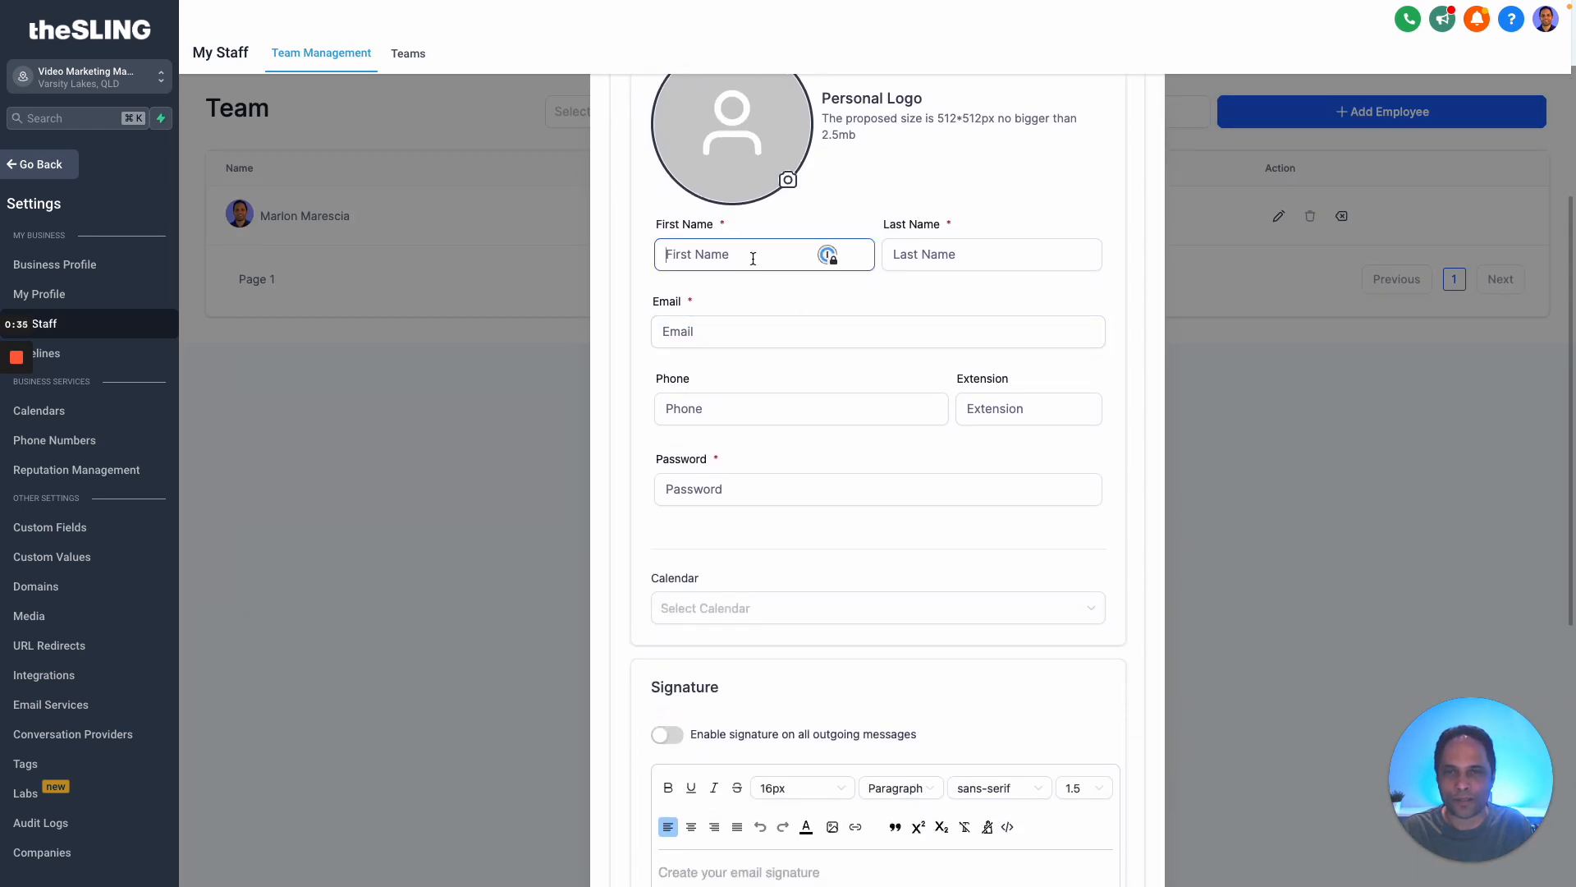
click(877, 332)
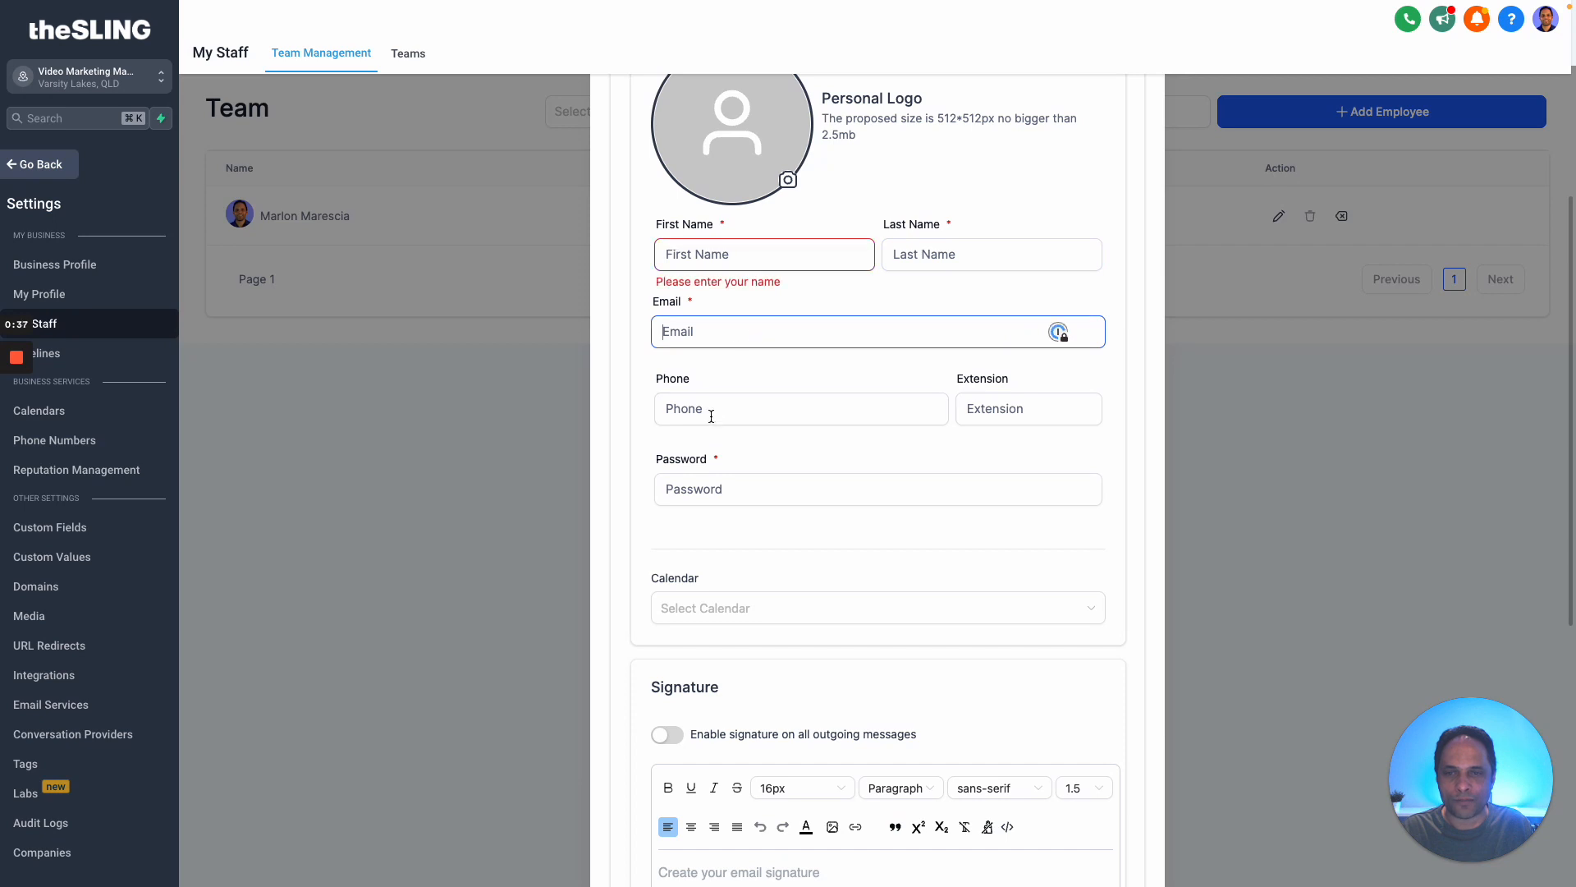
click(800, 409)
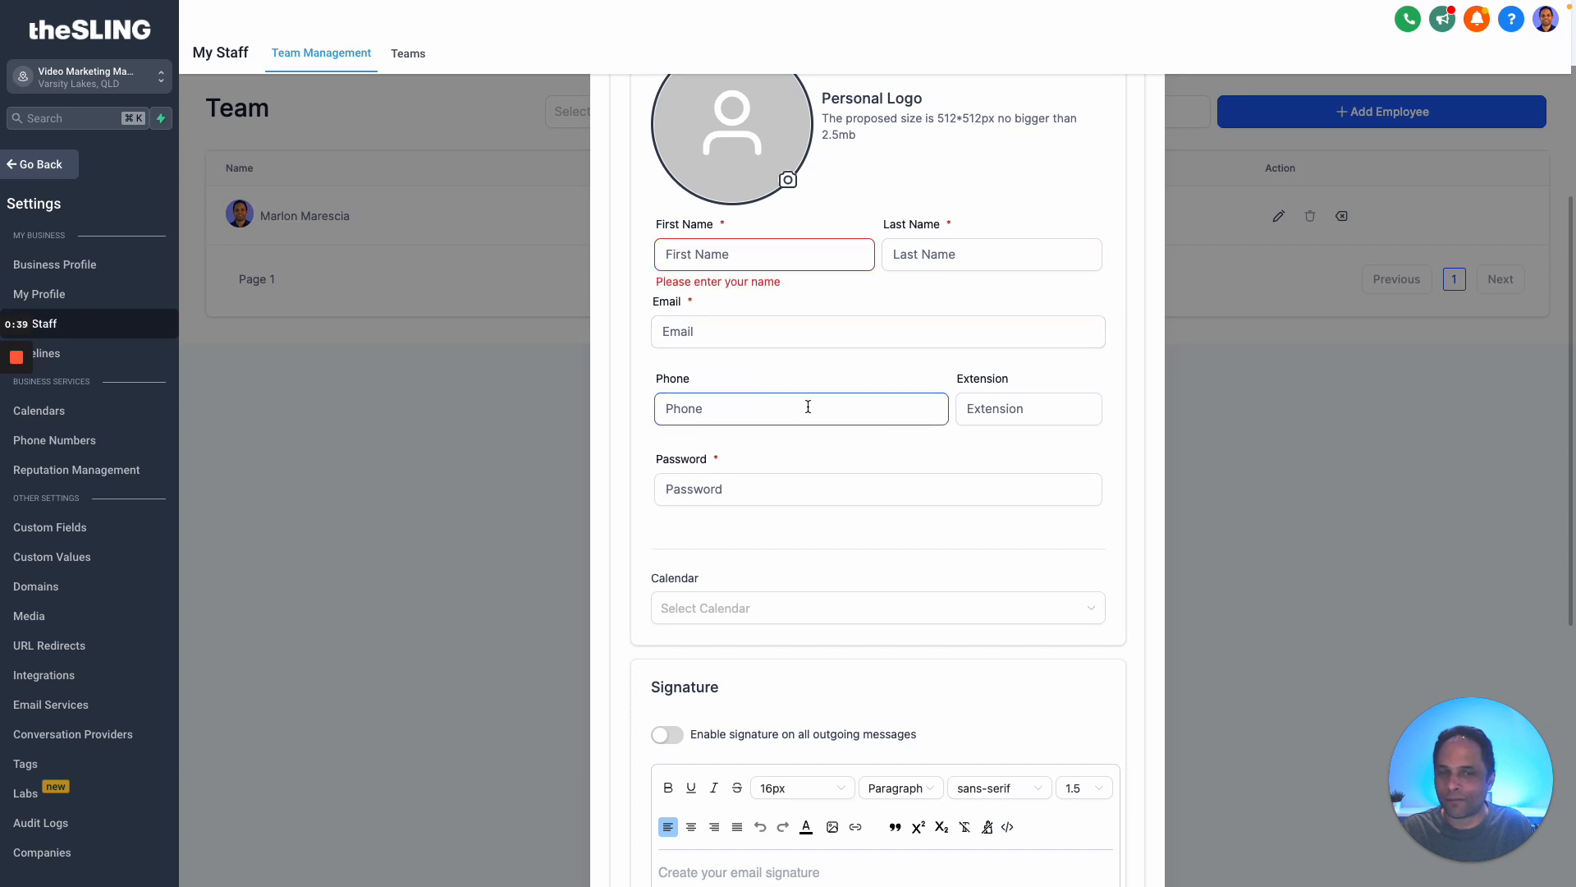
scroll(down, 3)
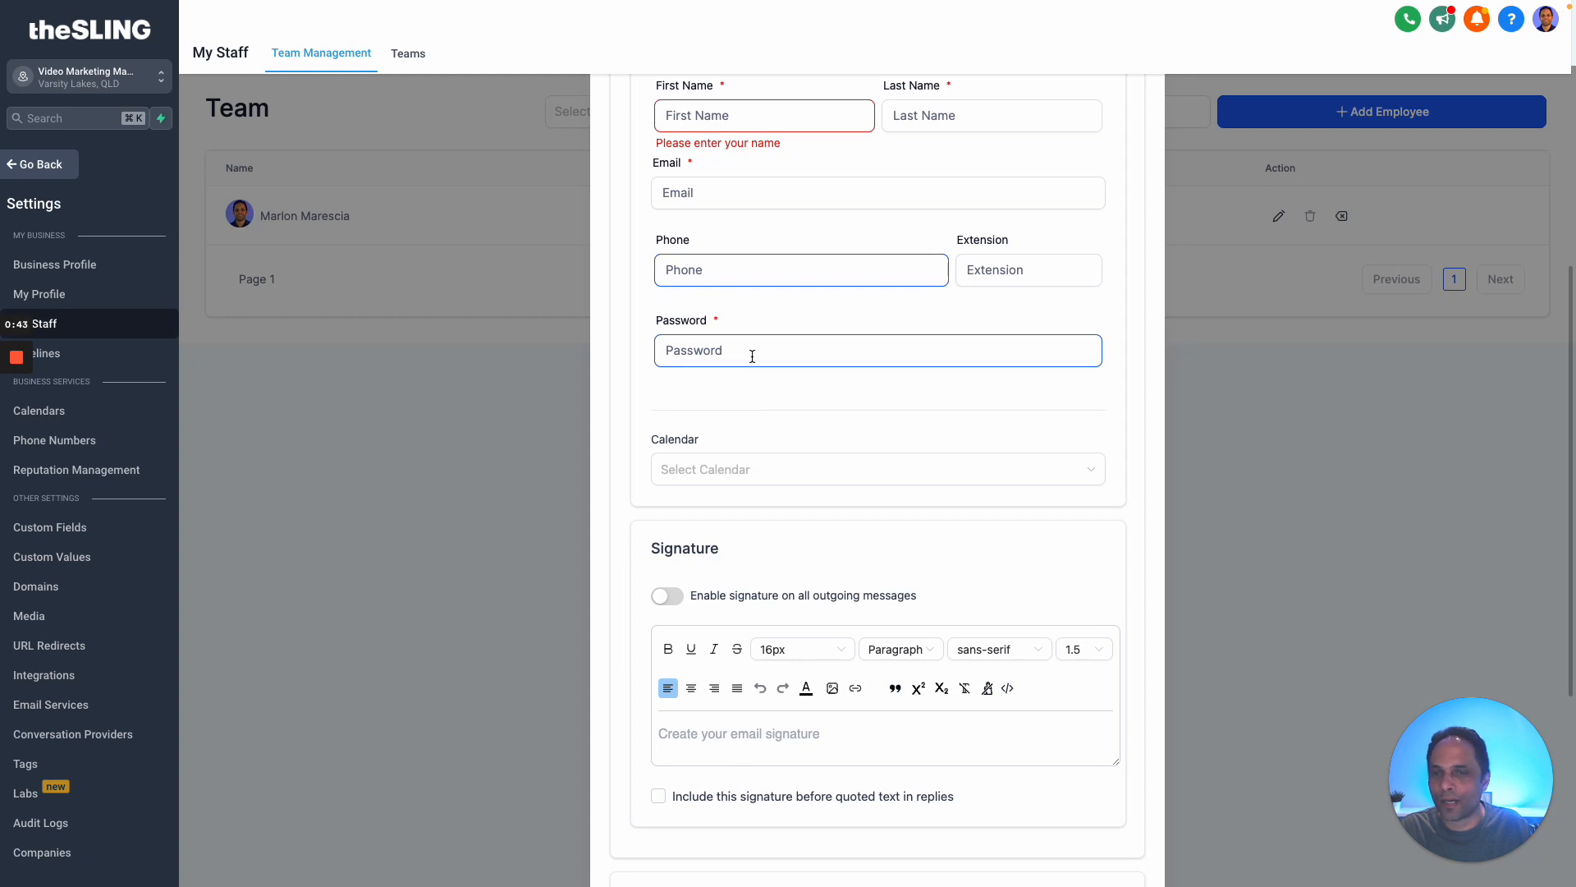
mouse_move(751, 357)
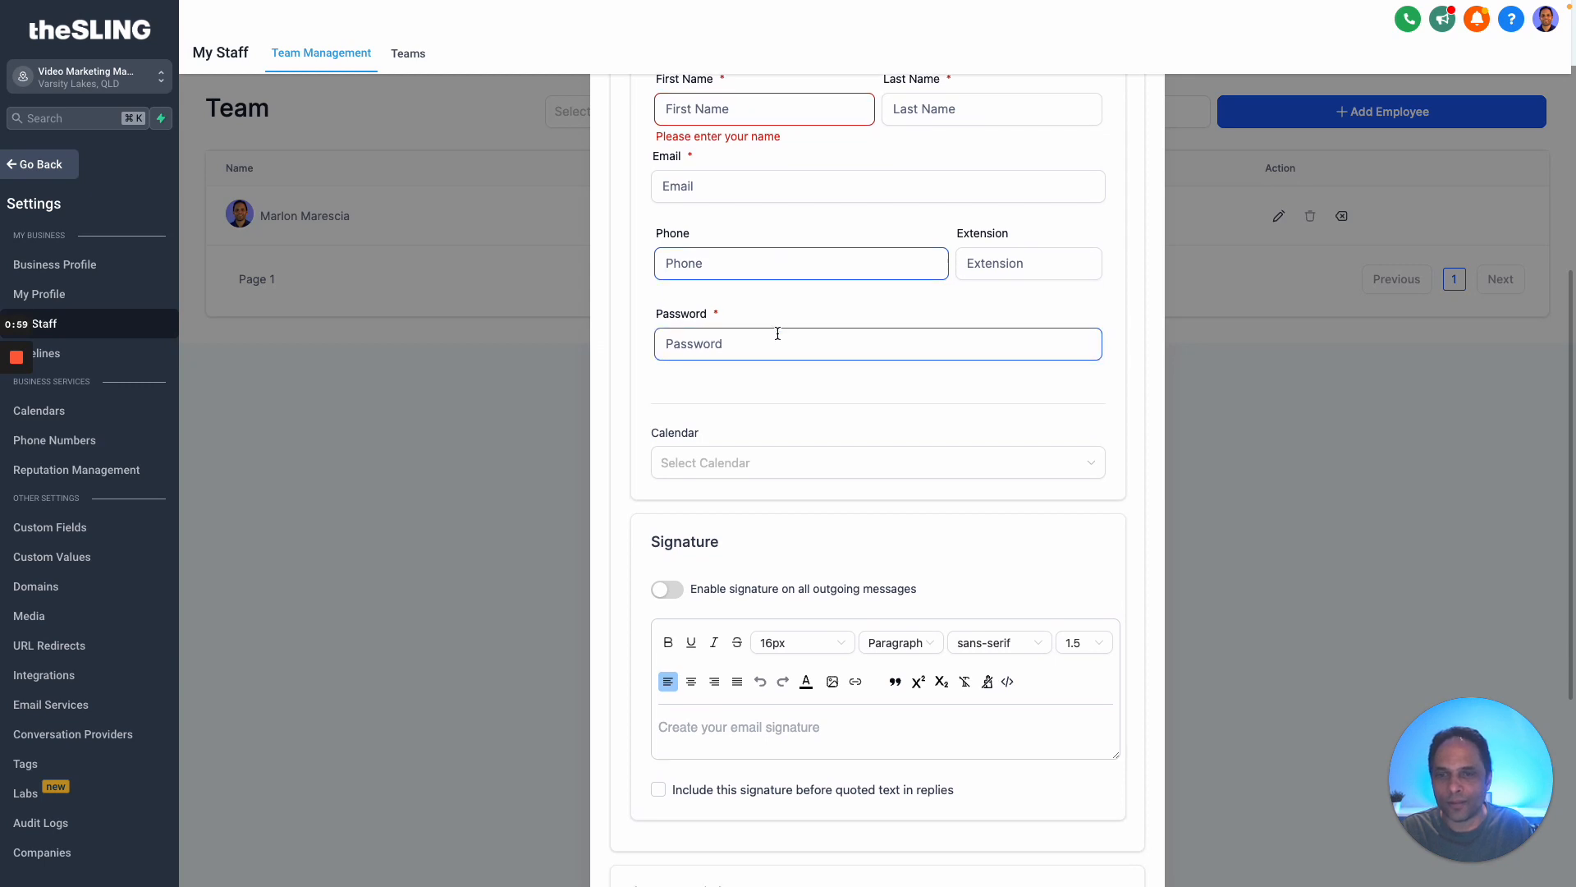
scroll(down, 3)
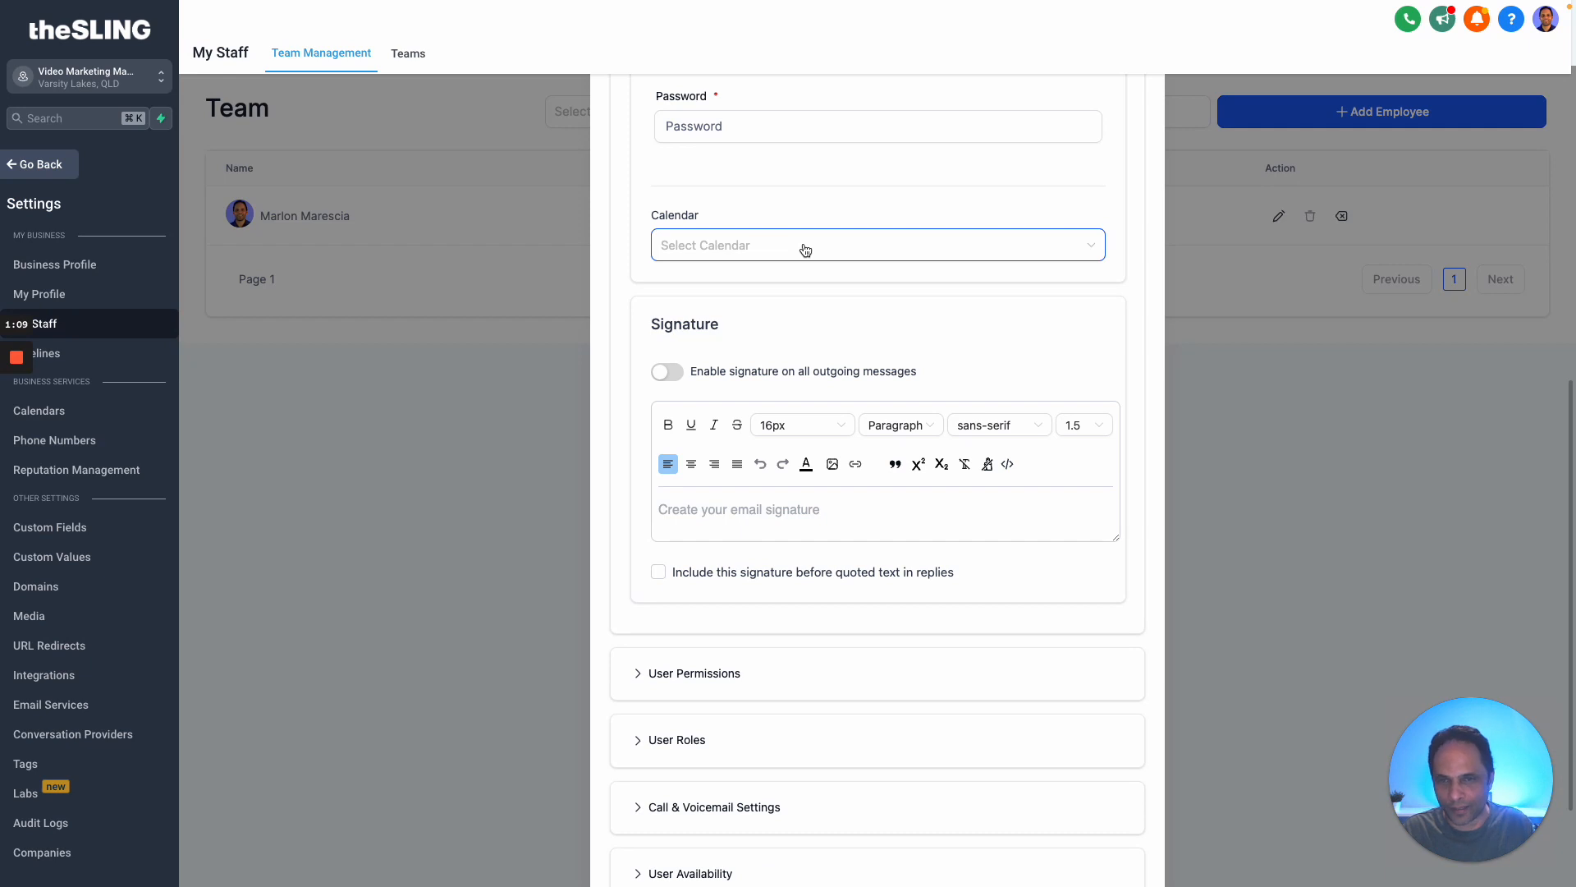
scroll(down, 3)
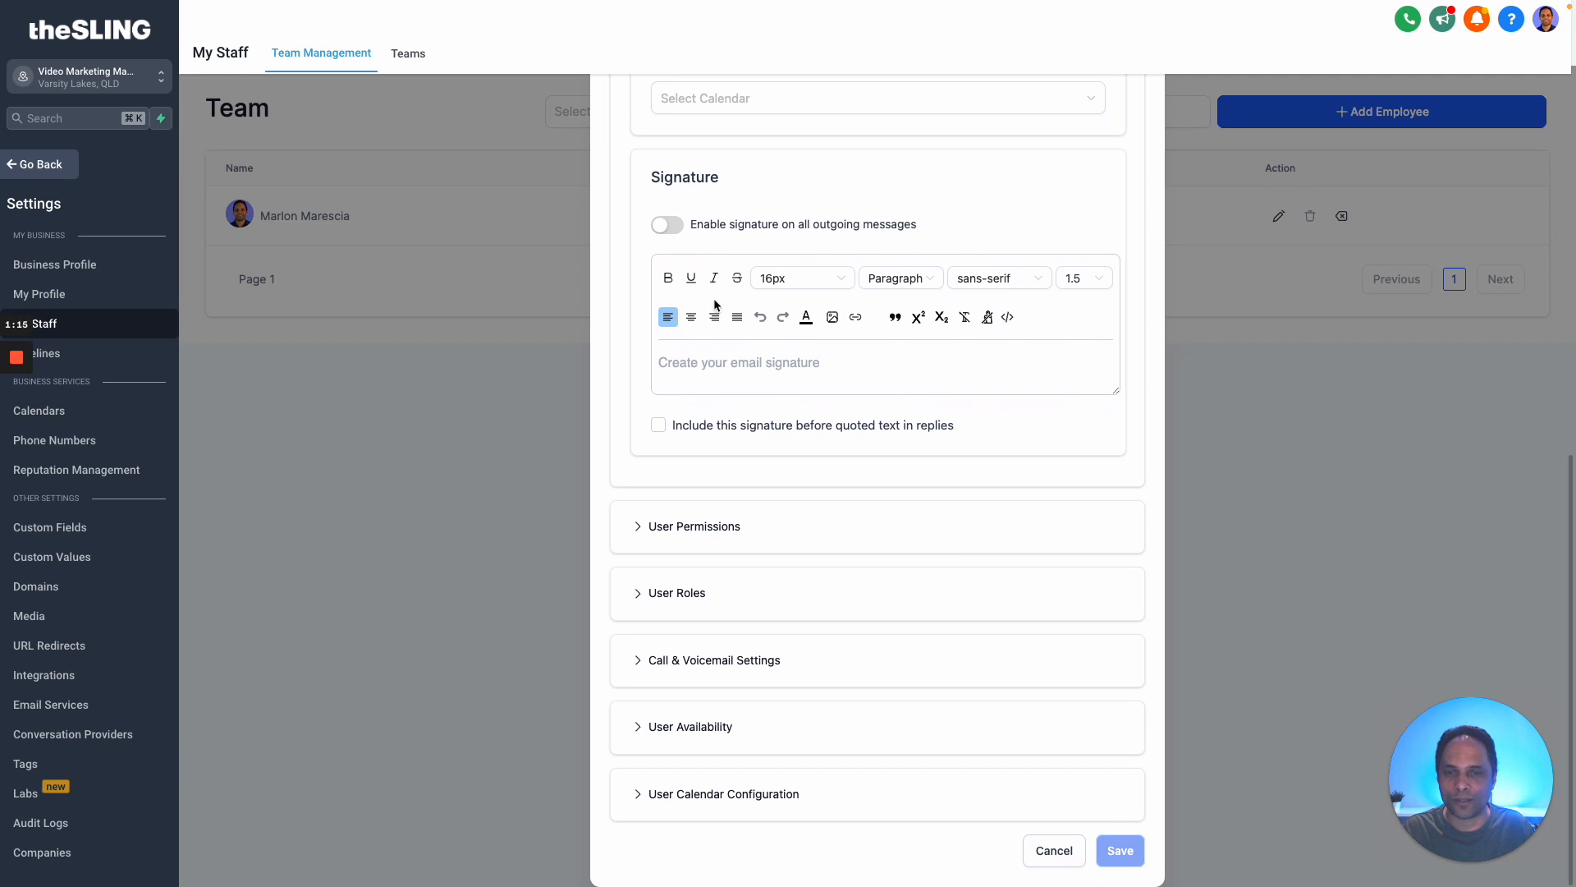
Step: Expand User Permissions and briefly enable Only Assigned Data, confirming it, then switch it back off
click(693, 526)
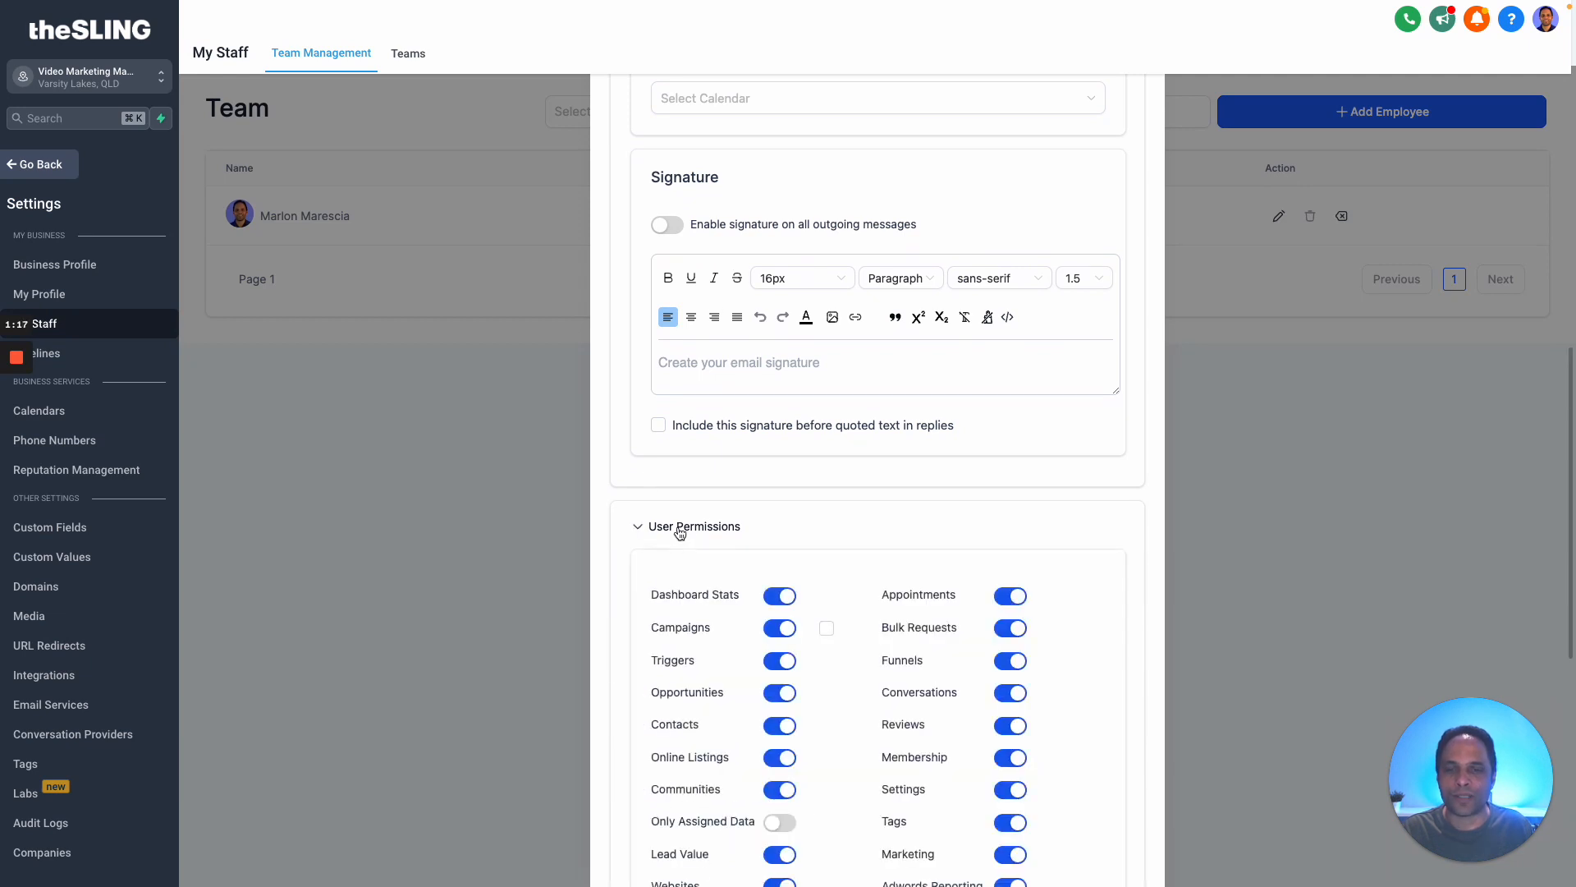
scroll(down, 3)
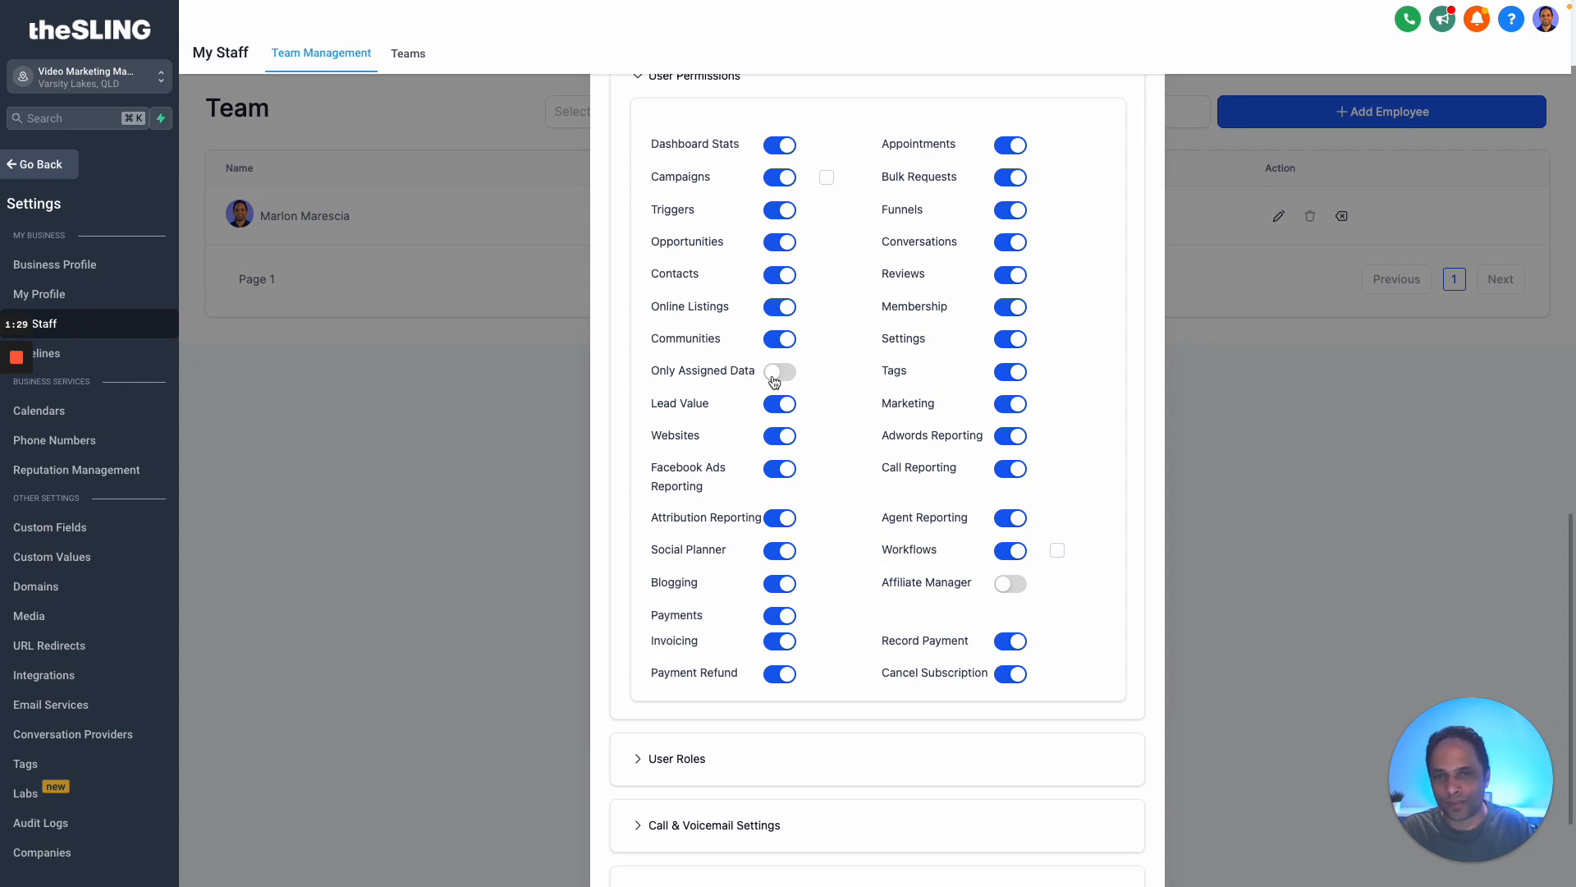
click(778, 371)
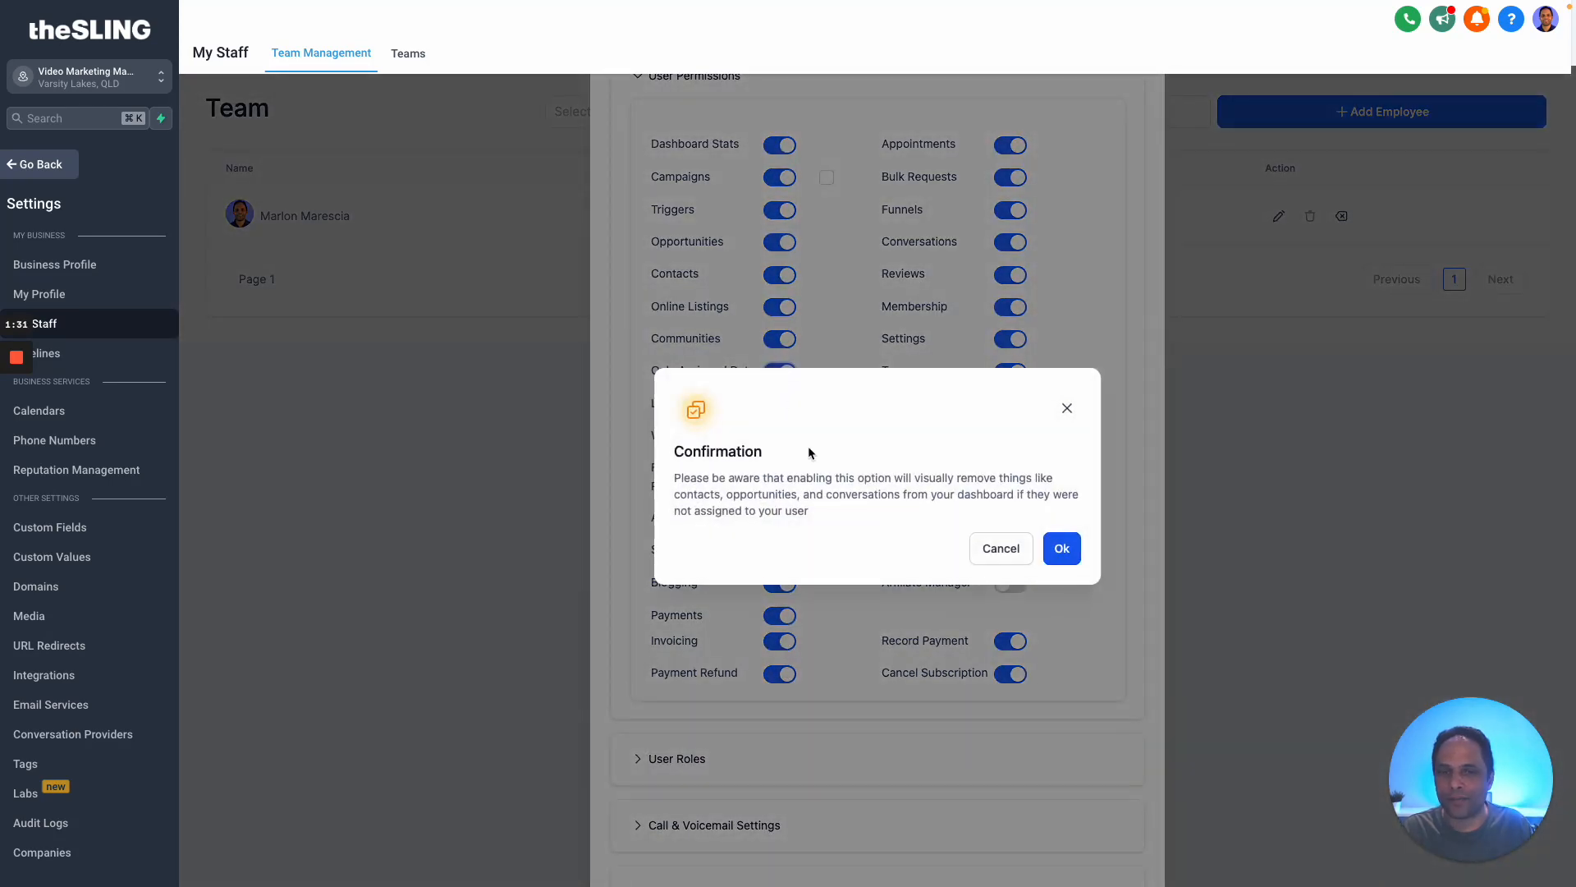
click(1062, 548)
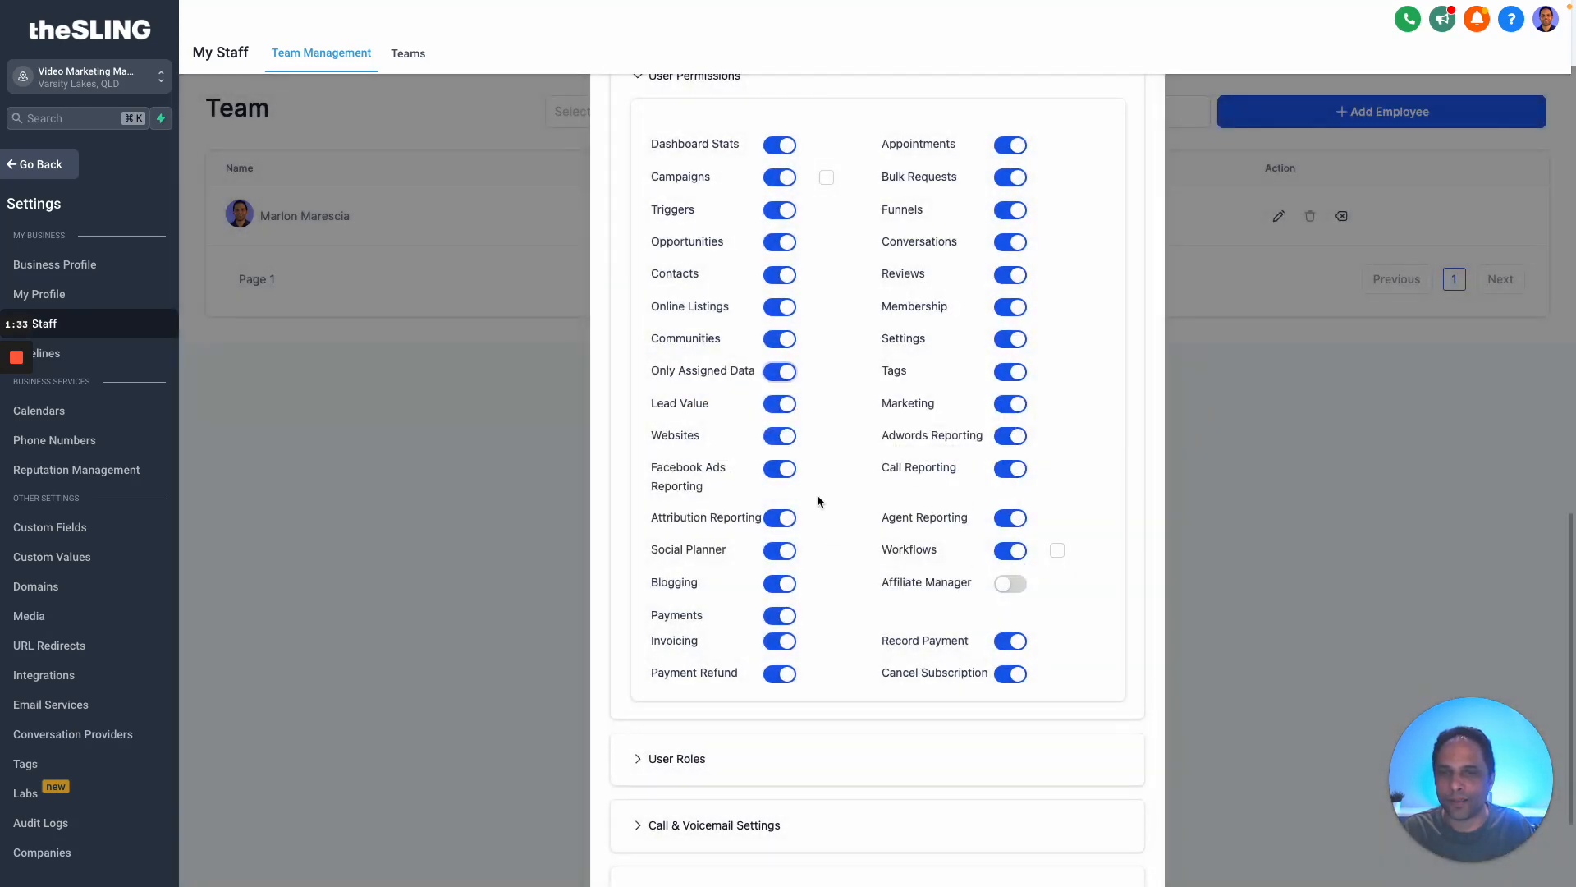
click(778, 371)
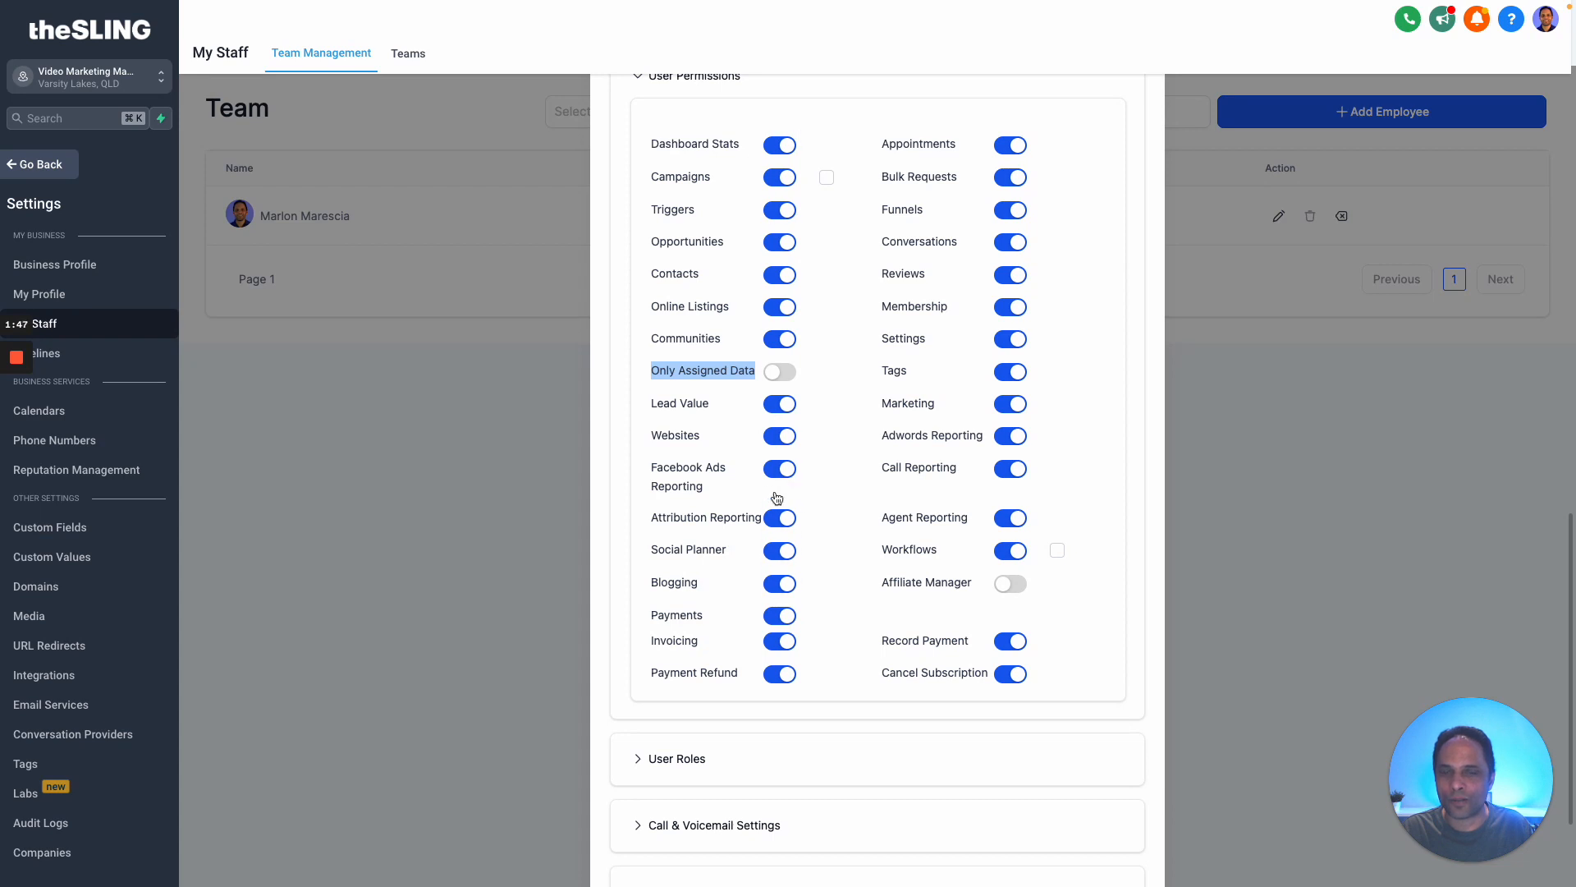
mouse_move(771, 553)
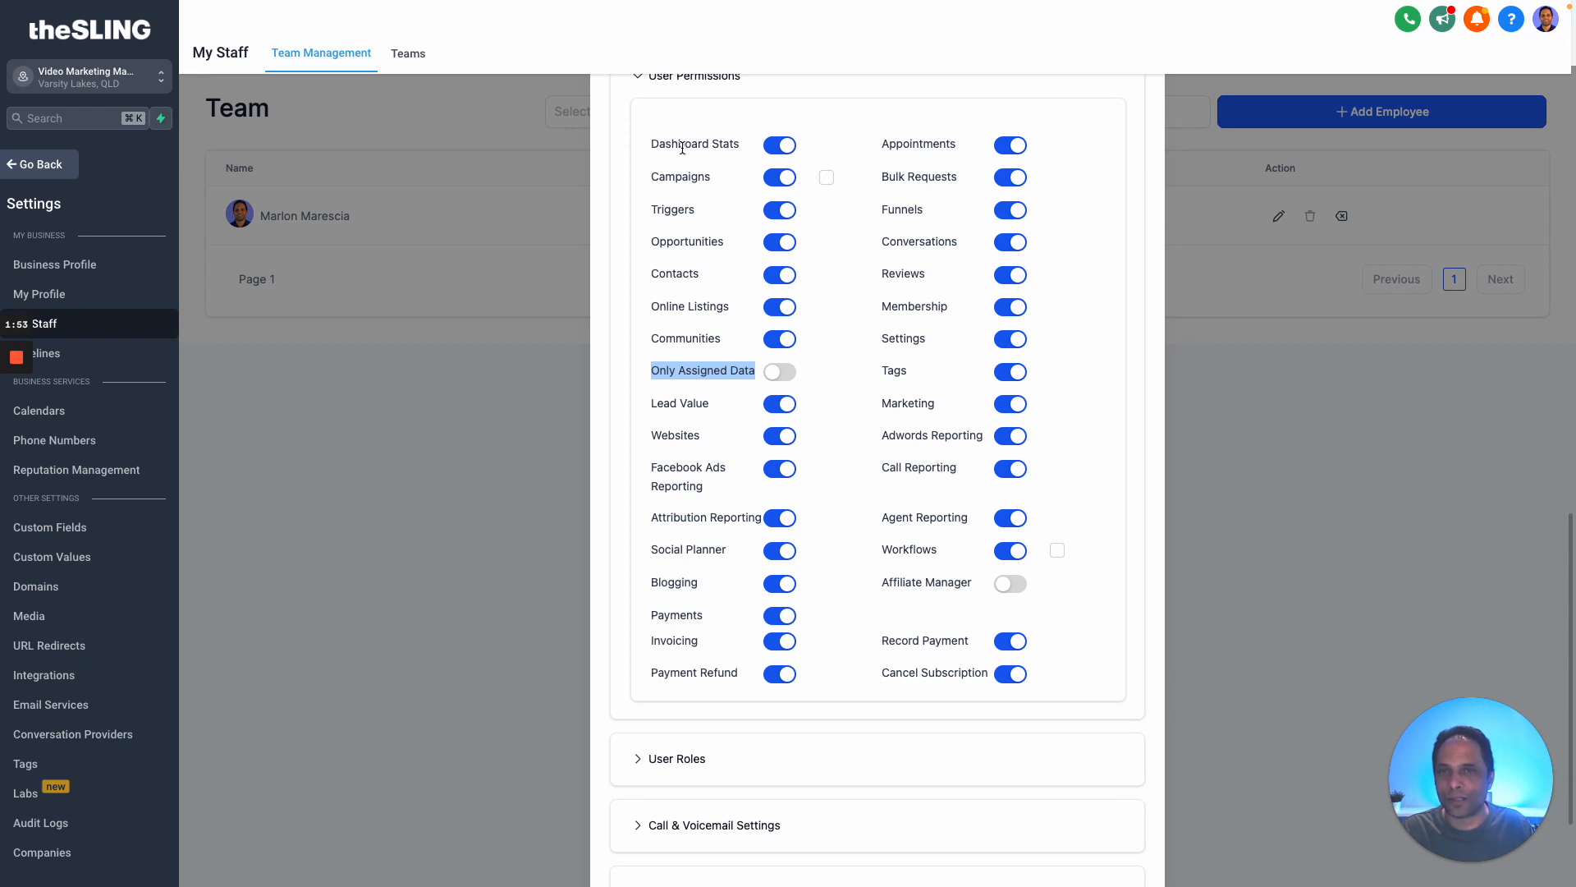
mouse_move(725, 173)
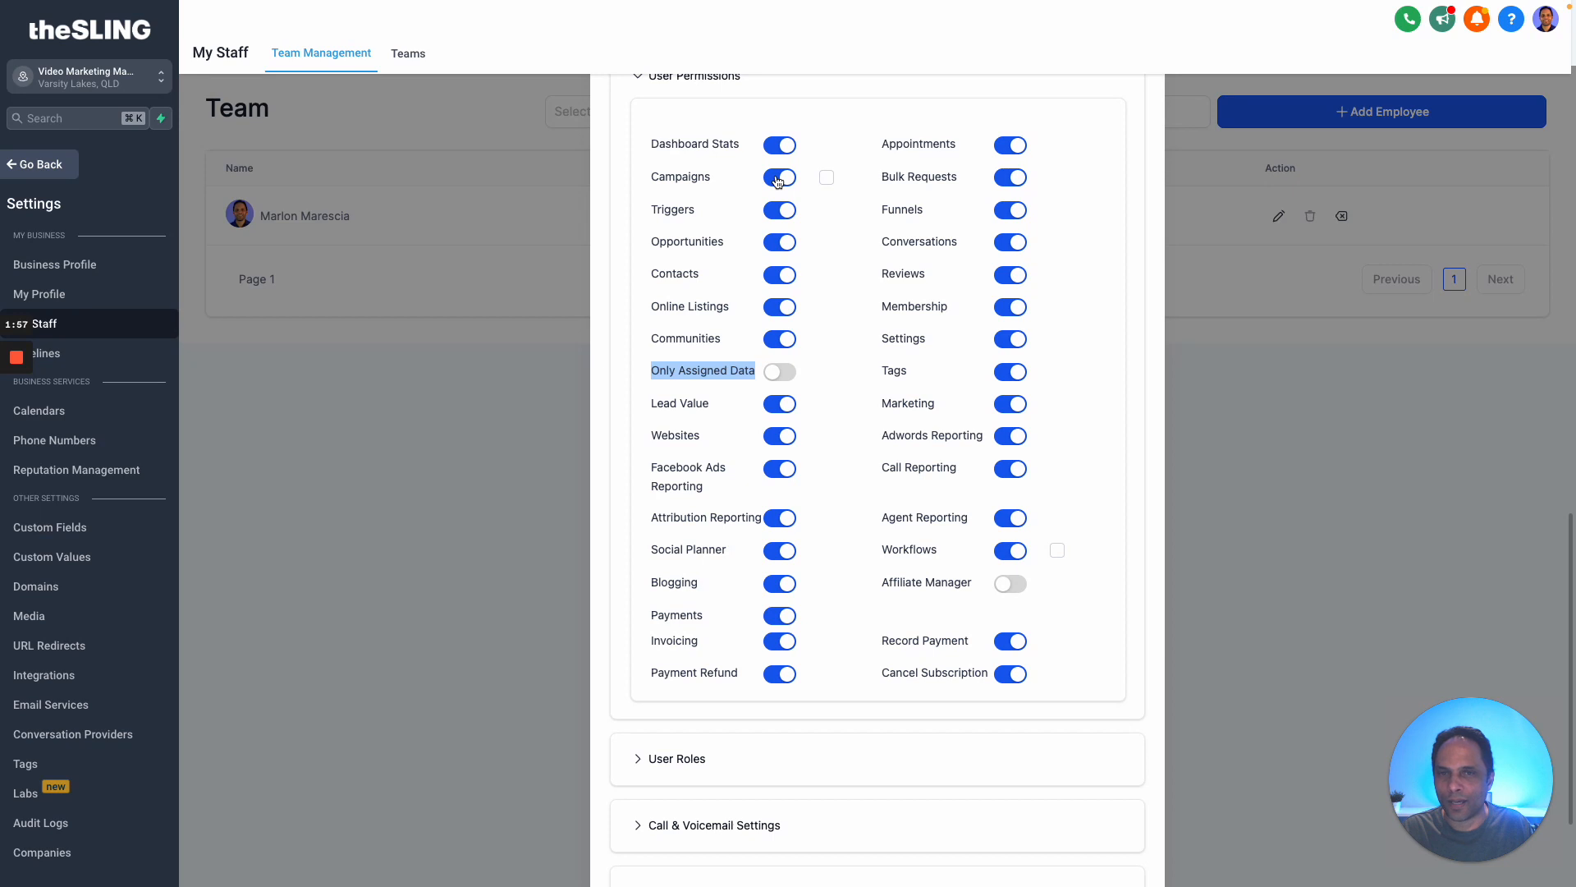
Step: Revoke the Campaigns, Triggers, Bulk Requests, Funnels and Reviews permissions
click(779, 177)
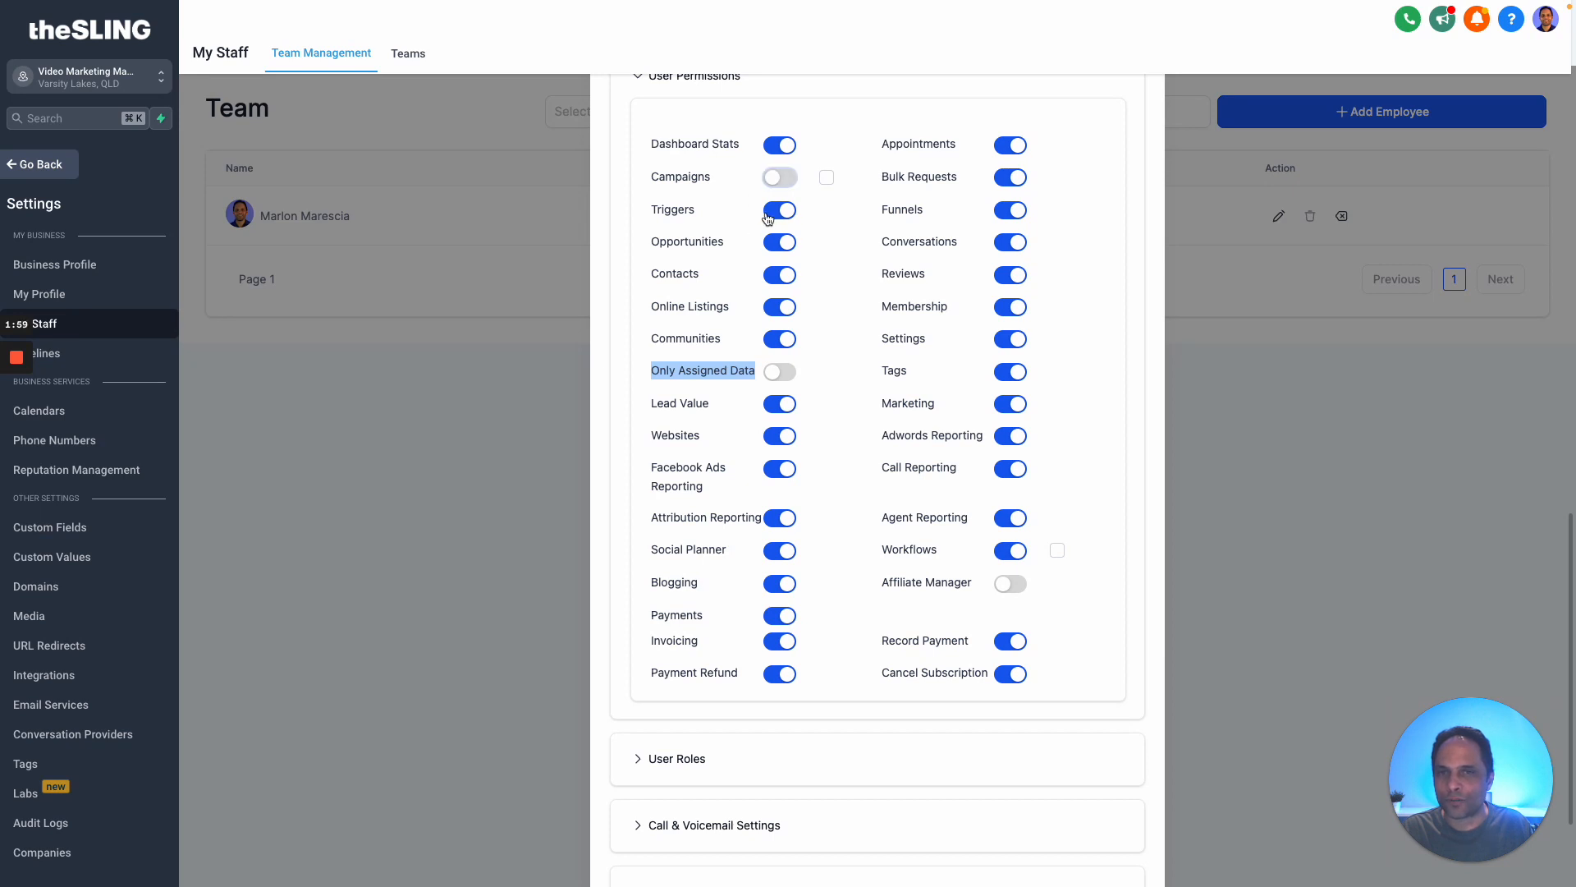
click(778, 208)
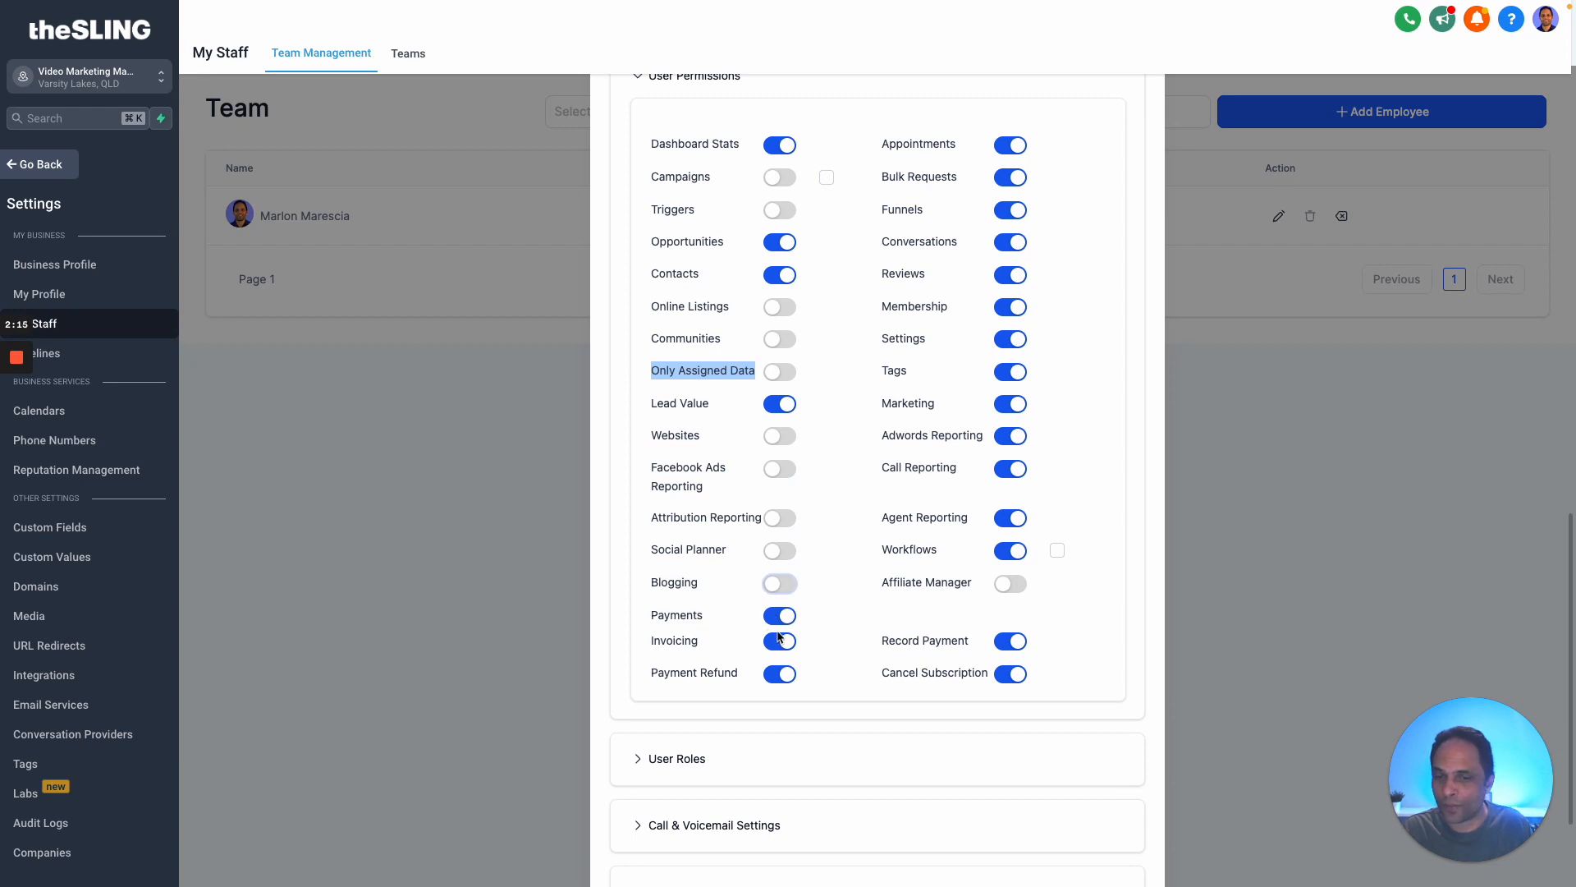
mouse_move(773, 636)
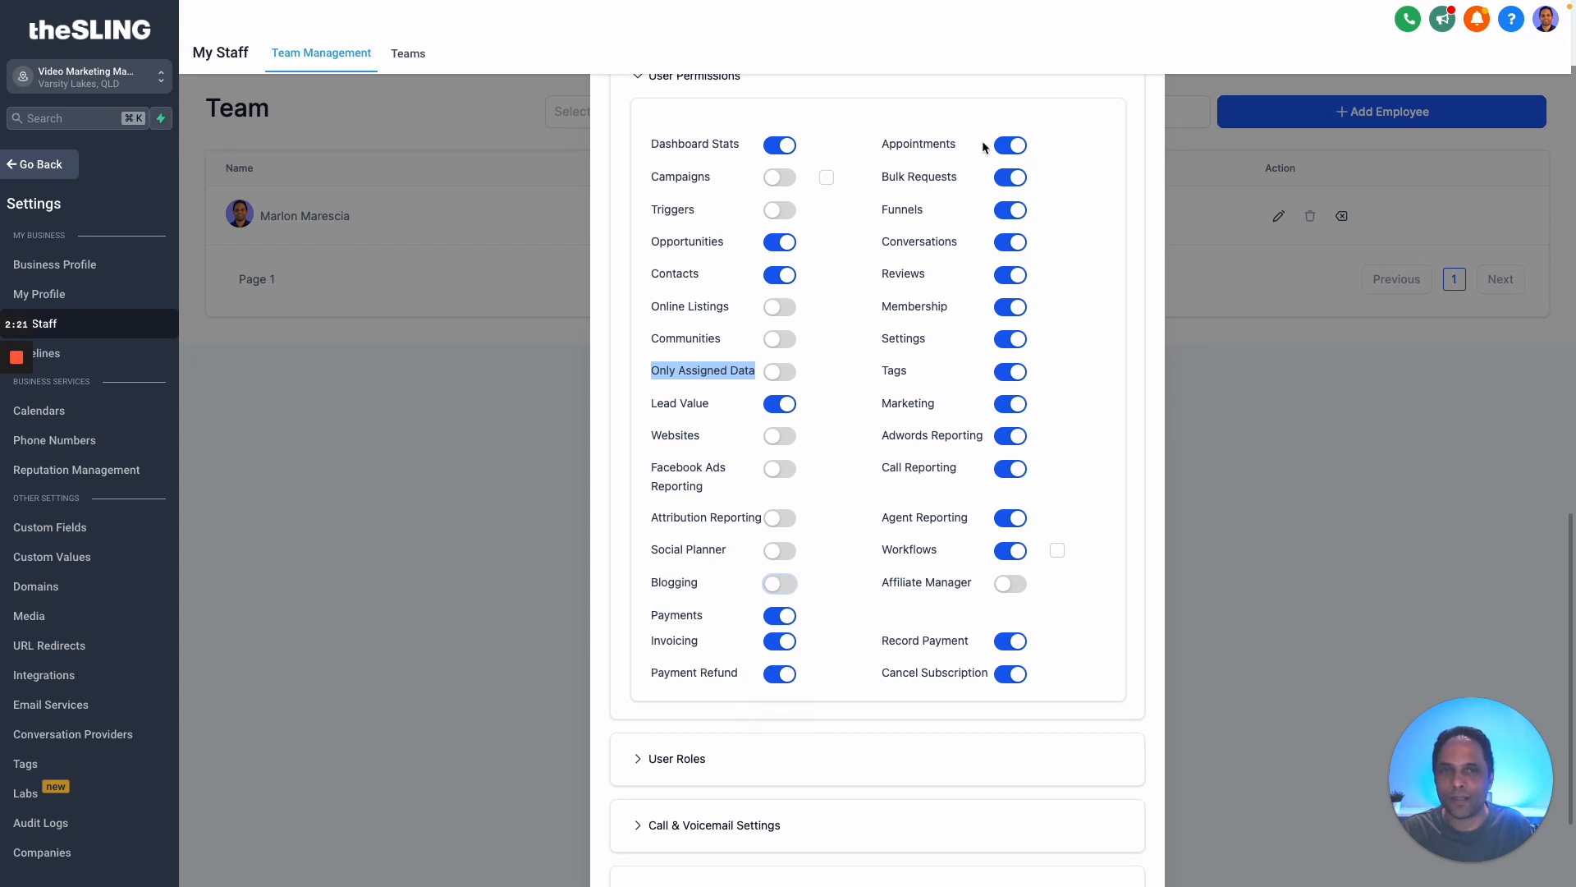
mouse_move(1000, 189)
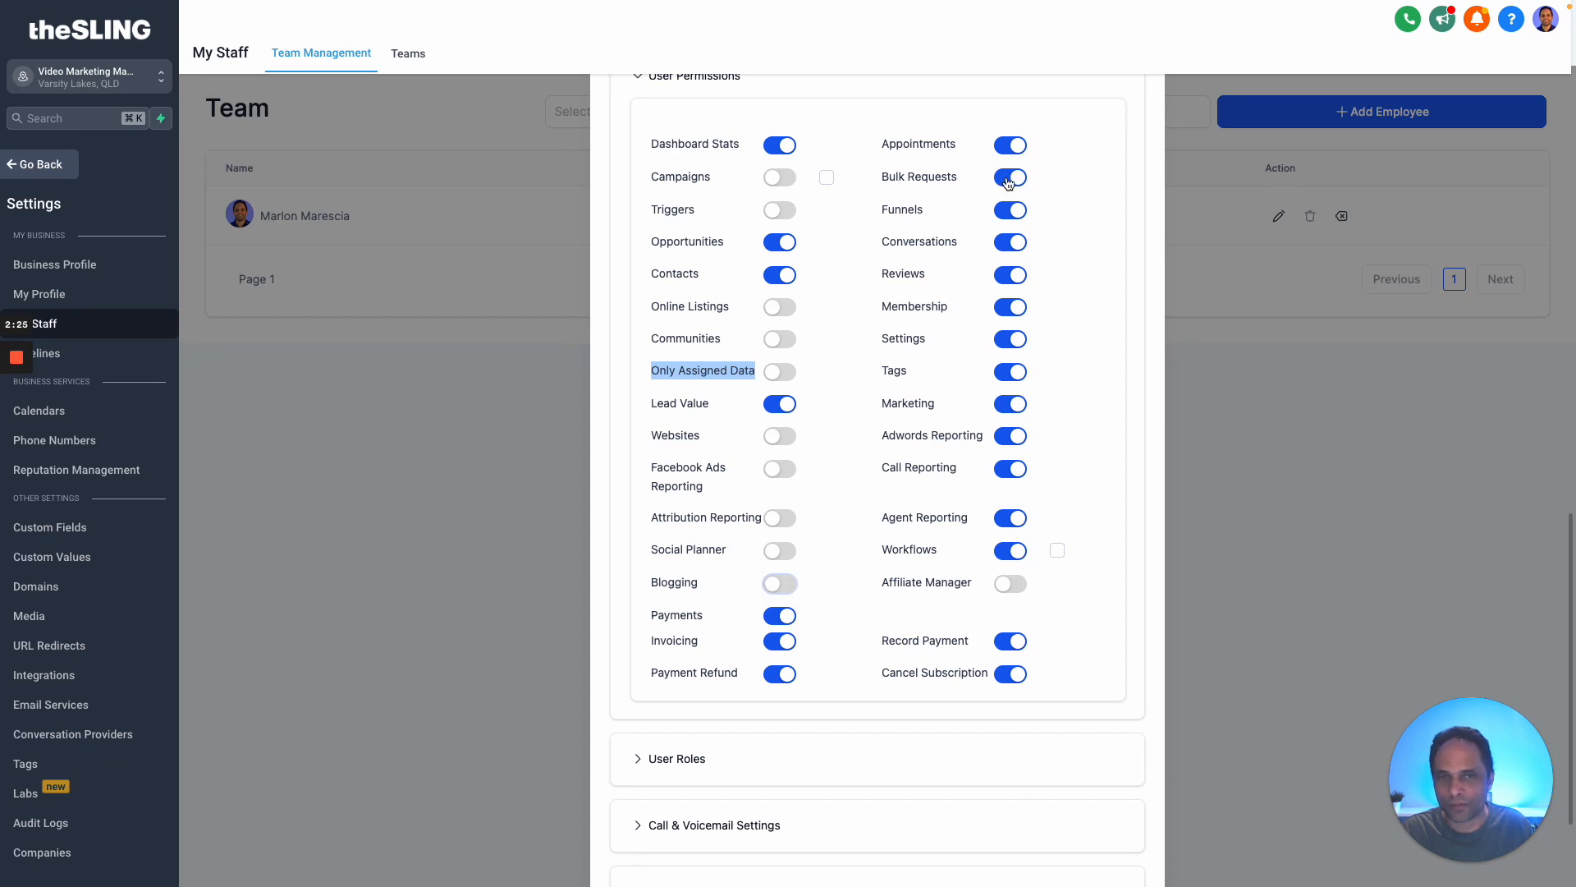
click(1009, 177)
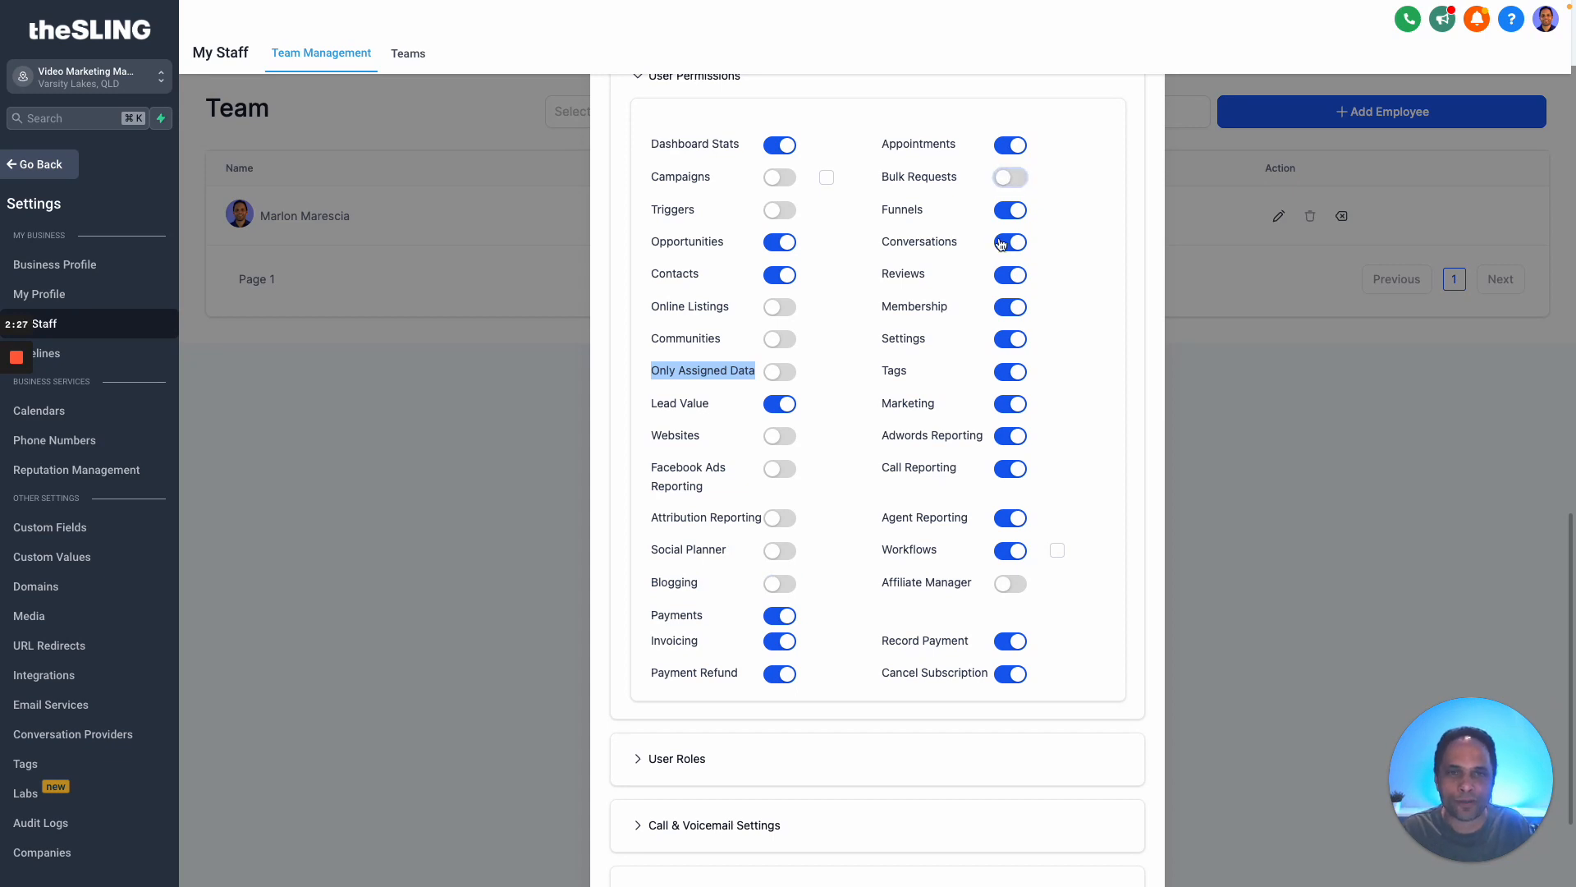
click(1010, 210)
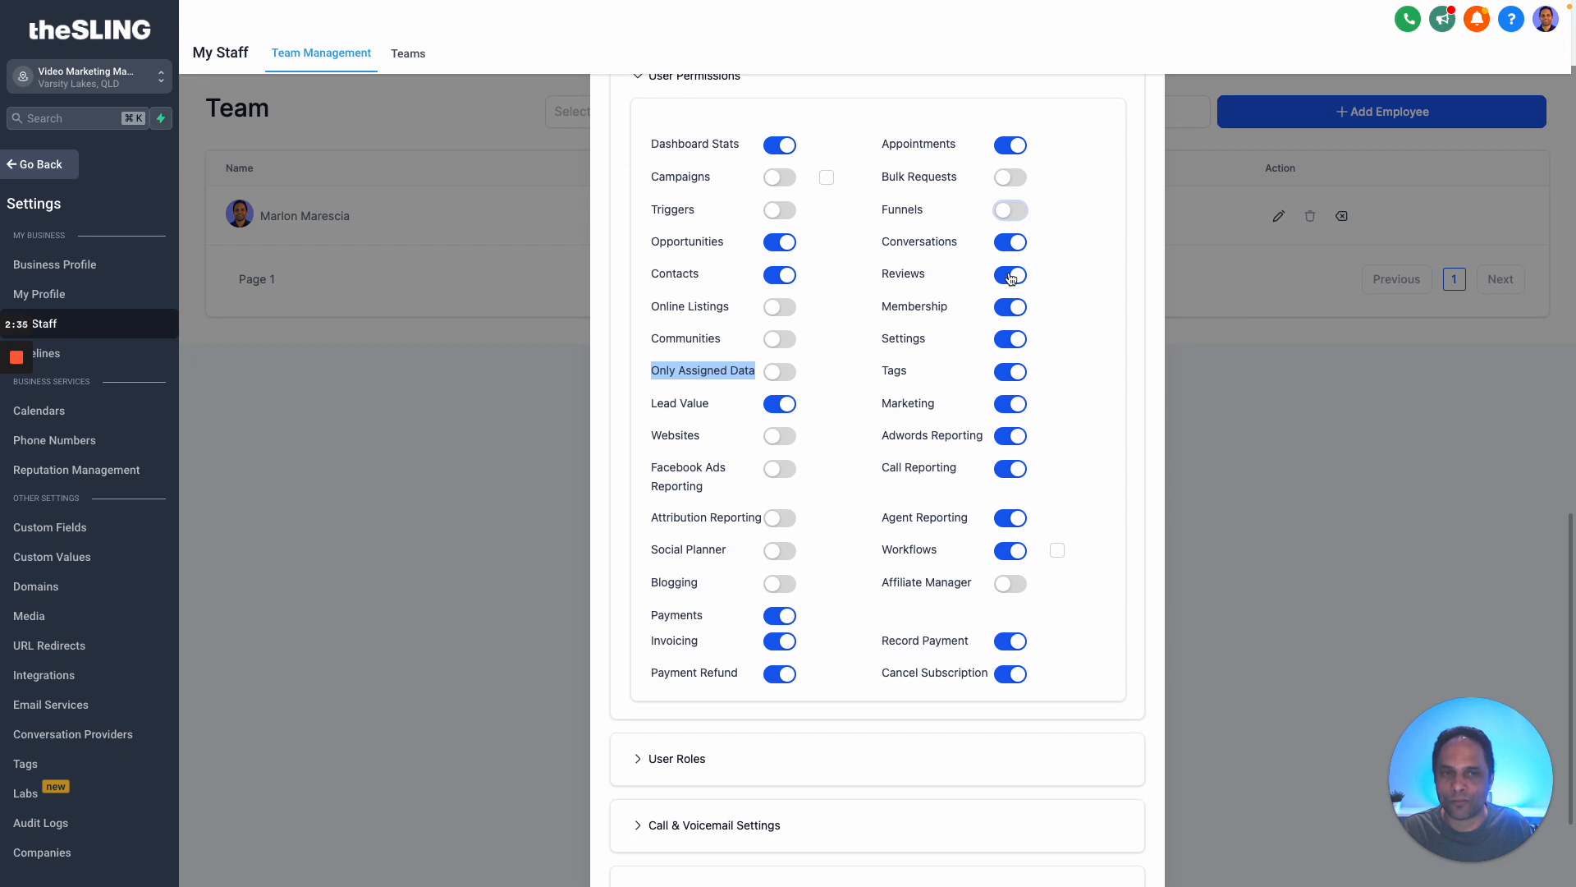
click(1009, 274)
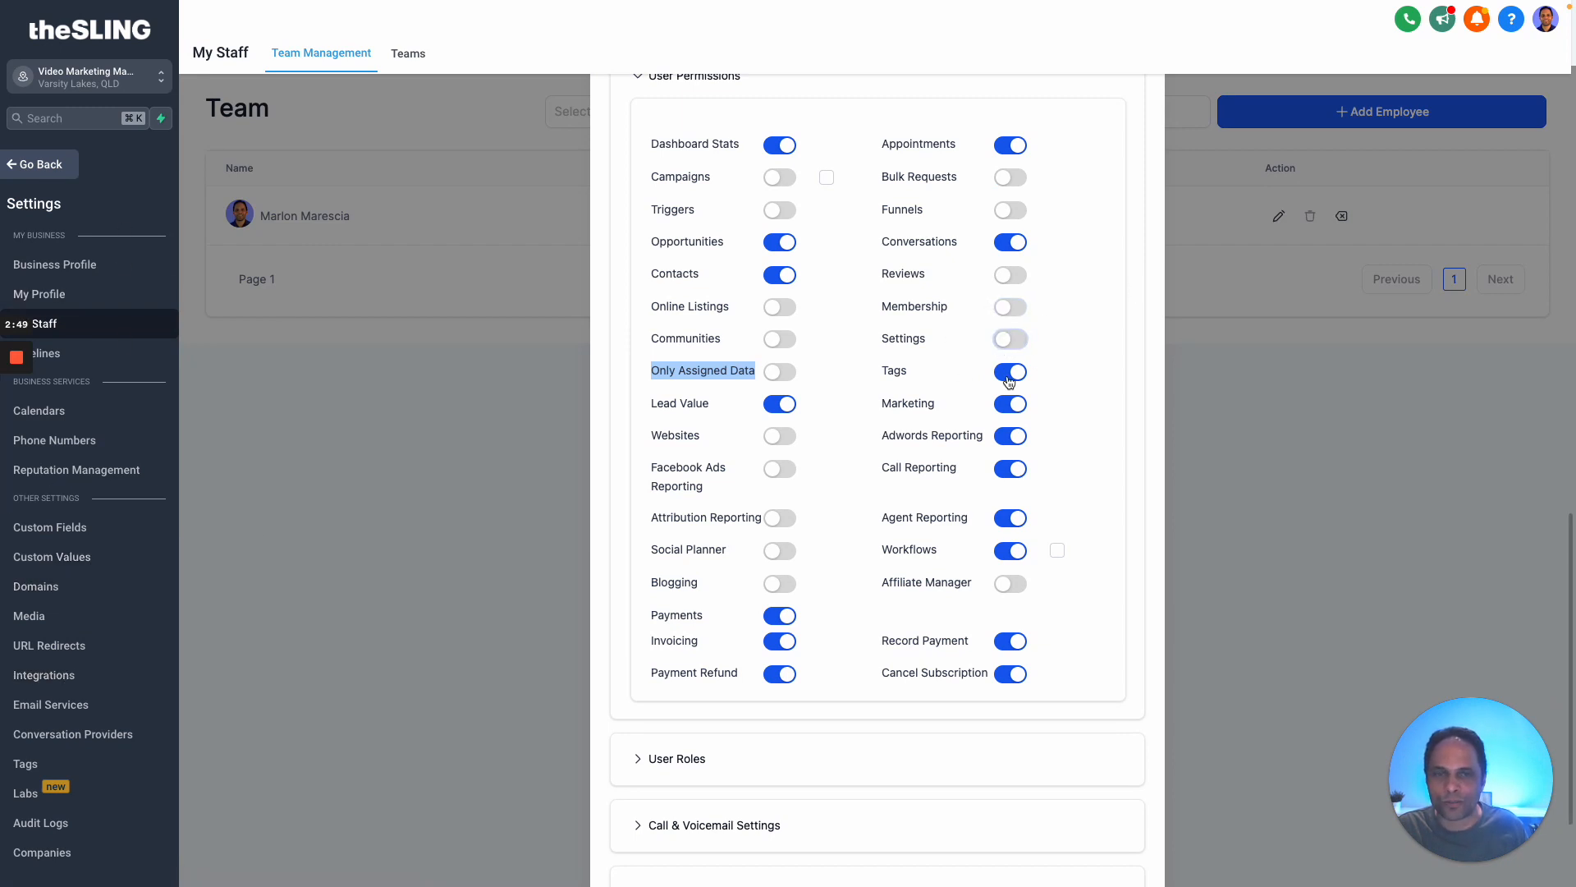
Step: Revoke Marketing, Adwords Reporting and Workflows, then enable Only Assigned Data and confirm it
scroll(down, 3)
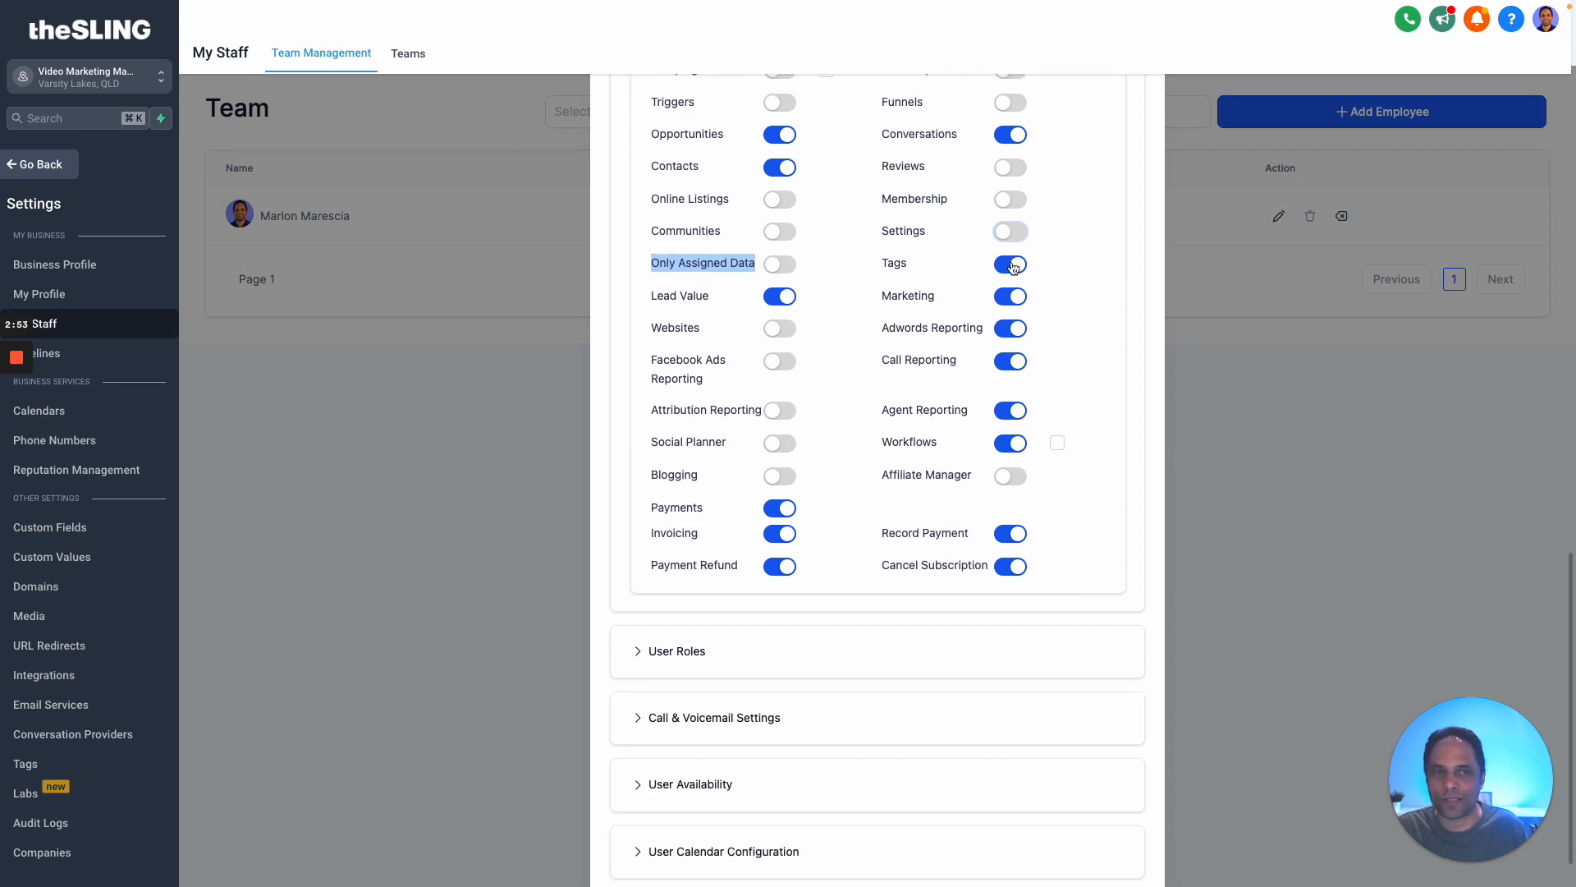
click(1010, 296)
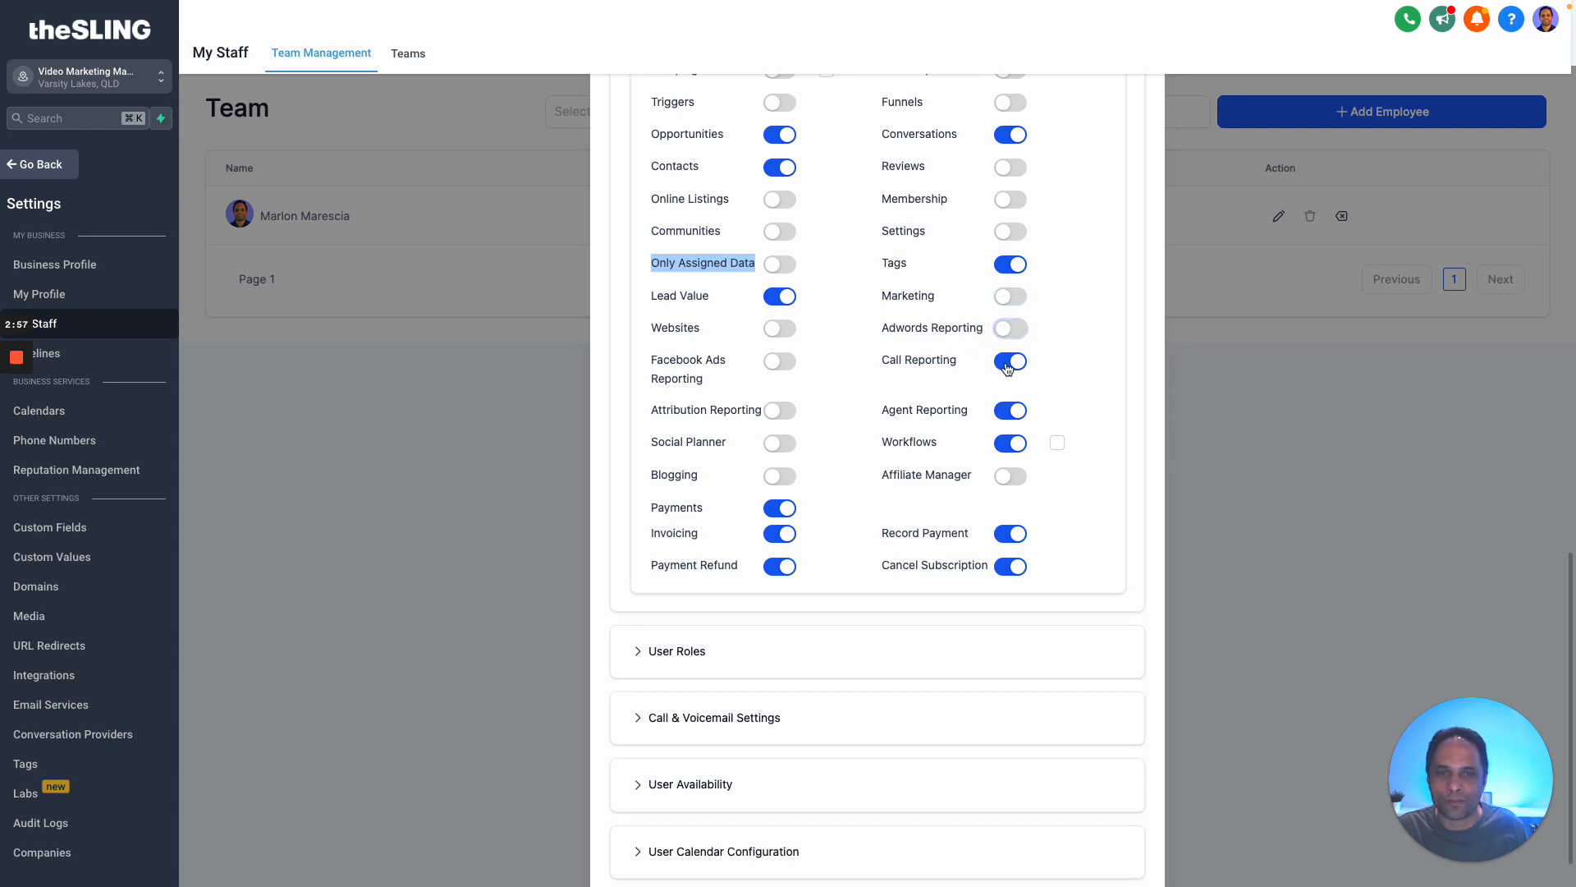
click(1010, 359)
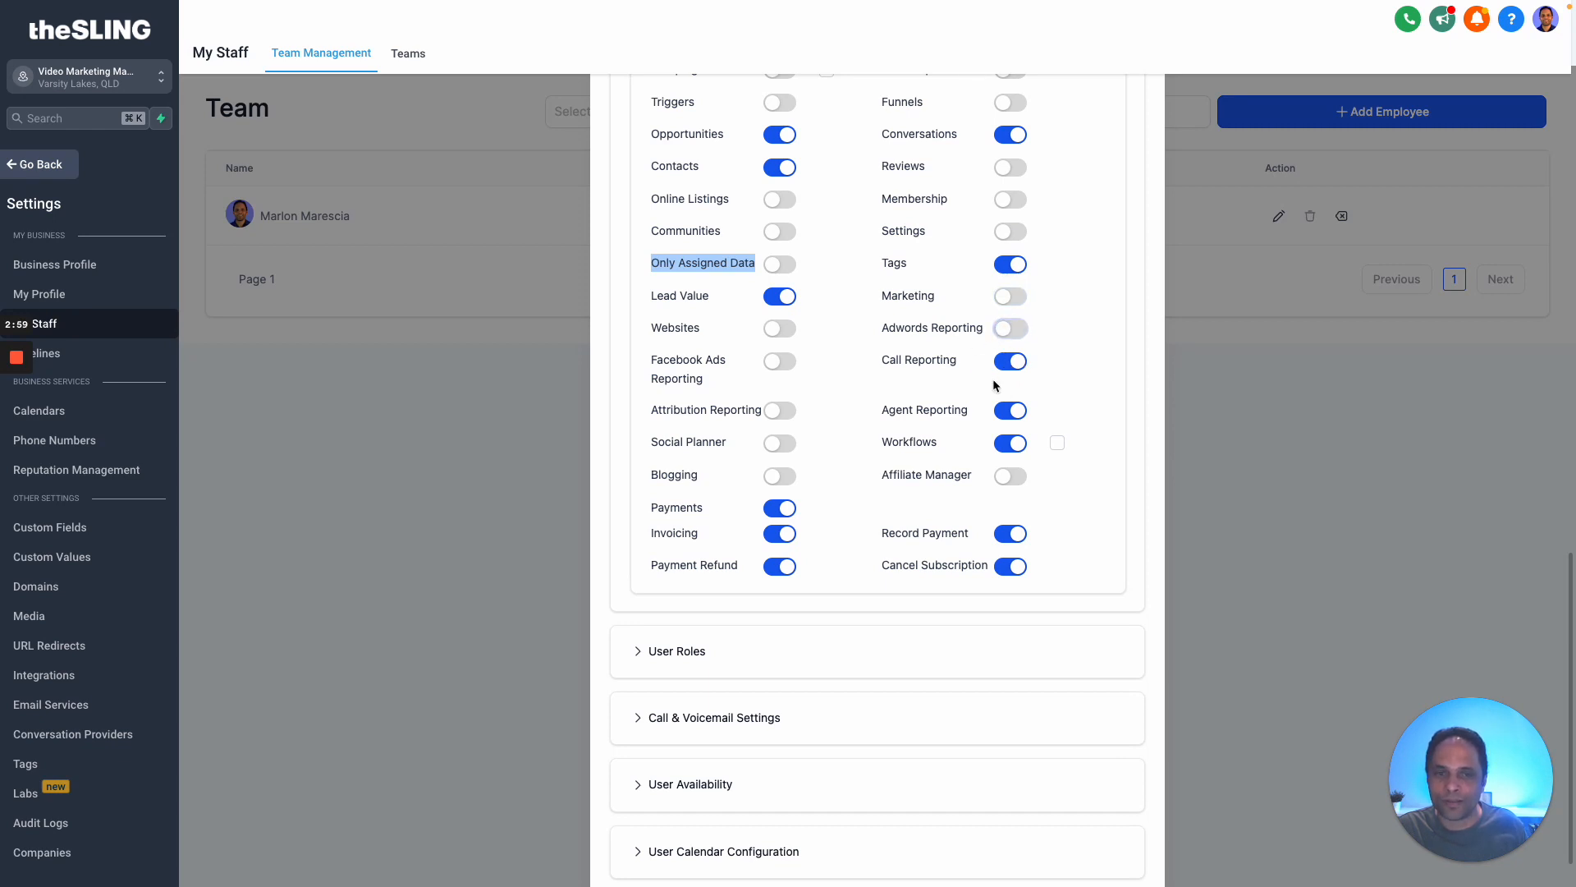
mouse_move(952, 465)
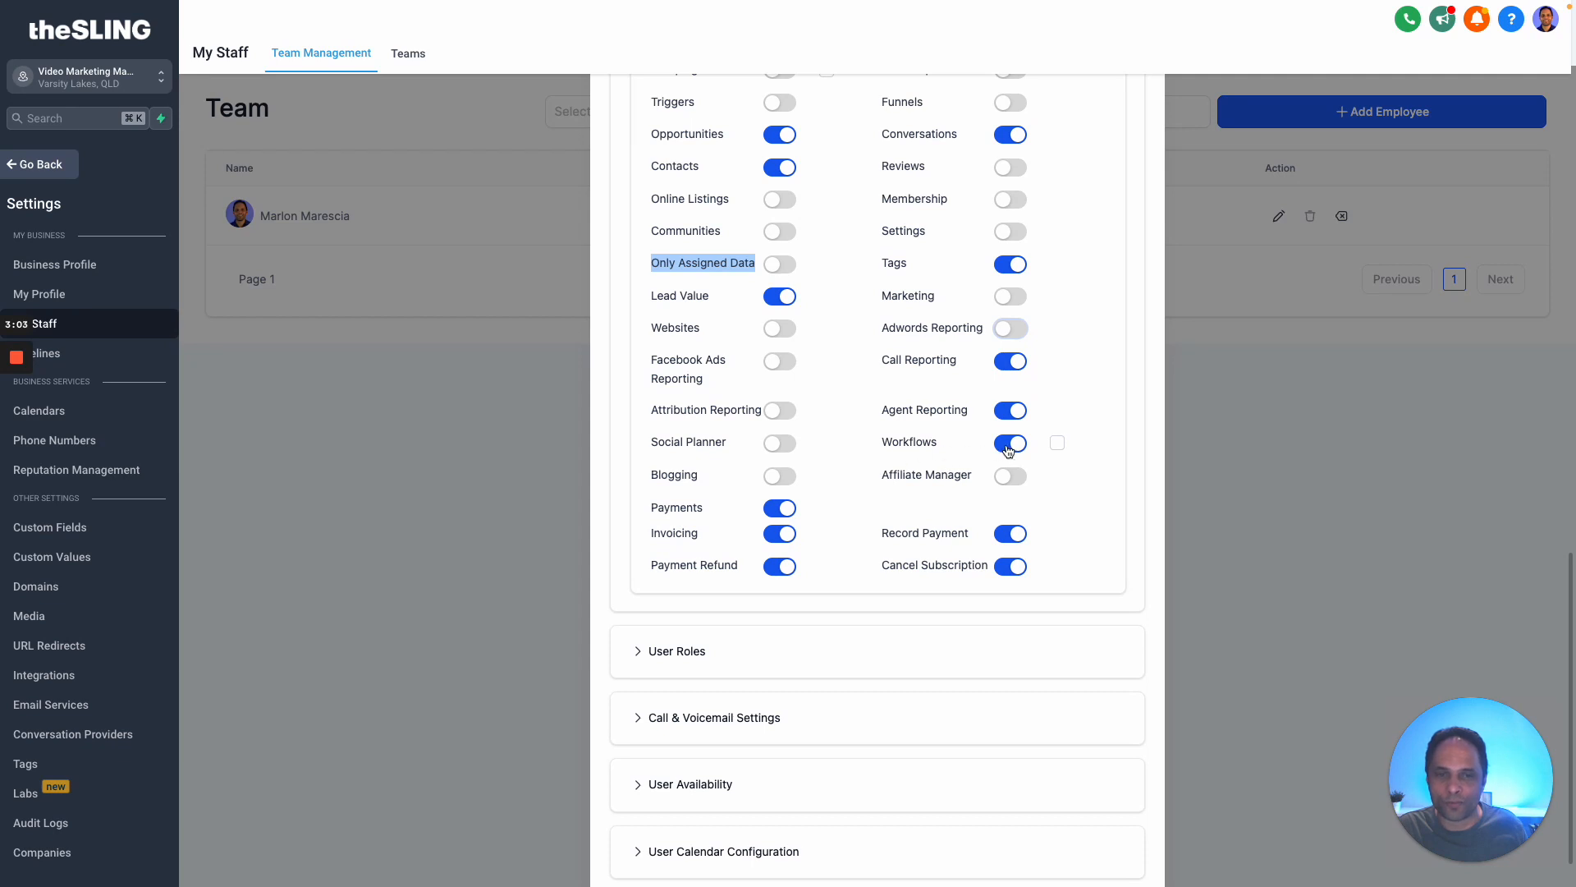
click(1010, 442)
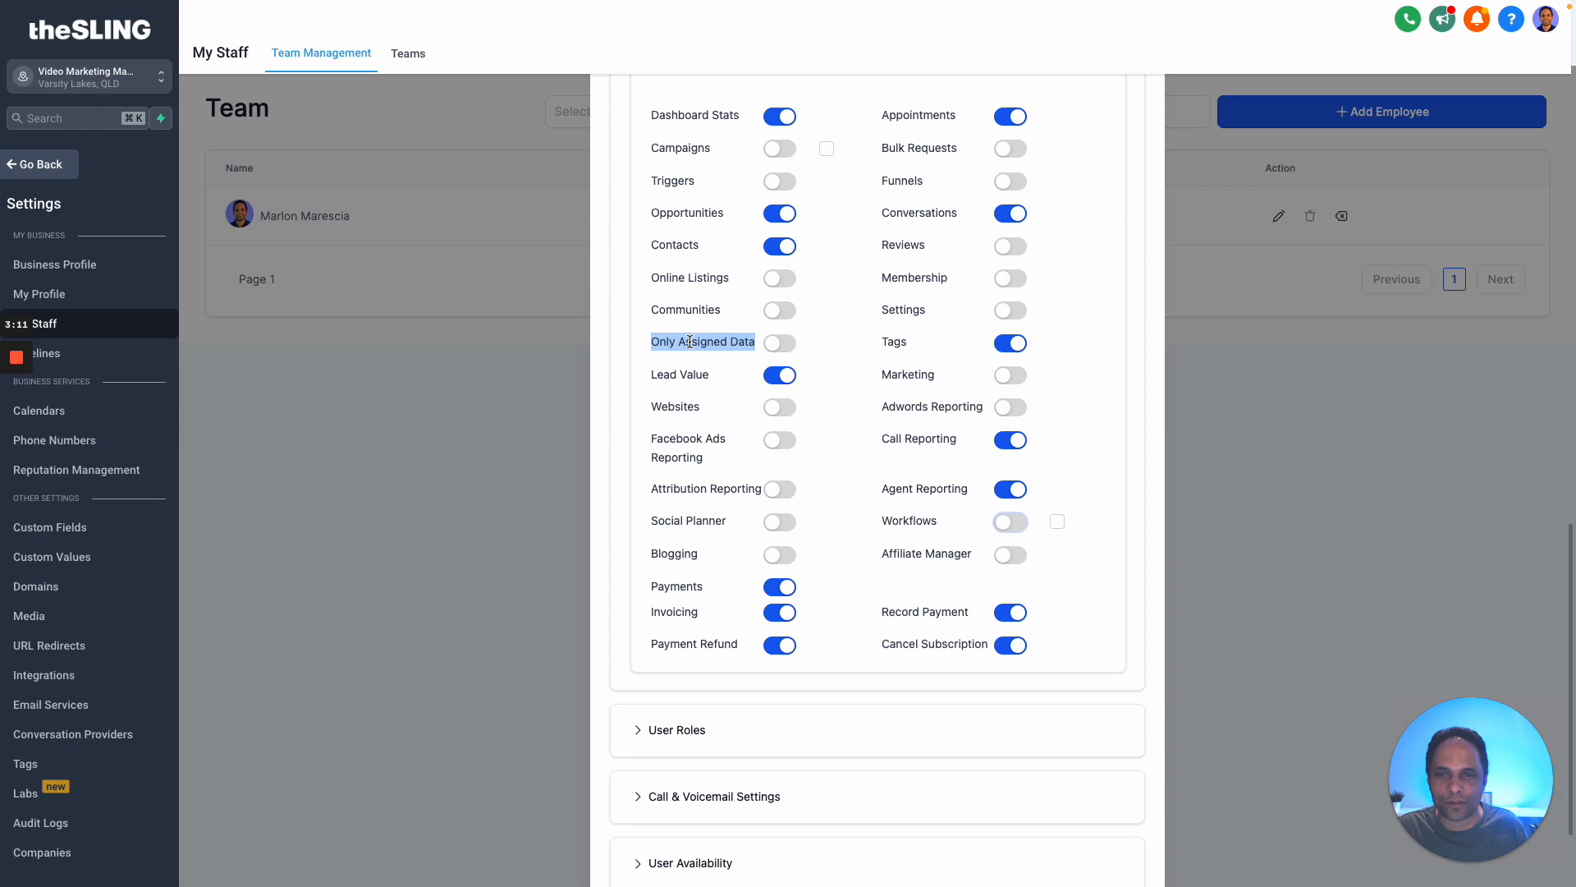
click(778, 342)
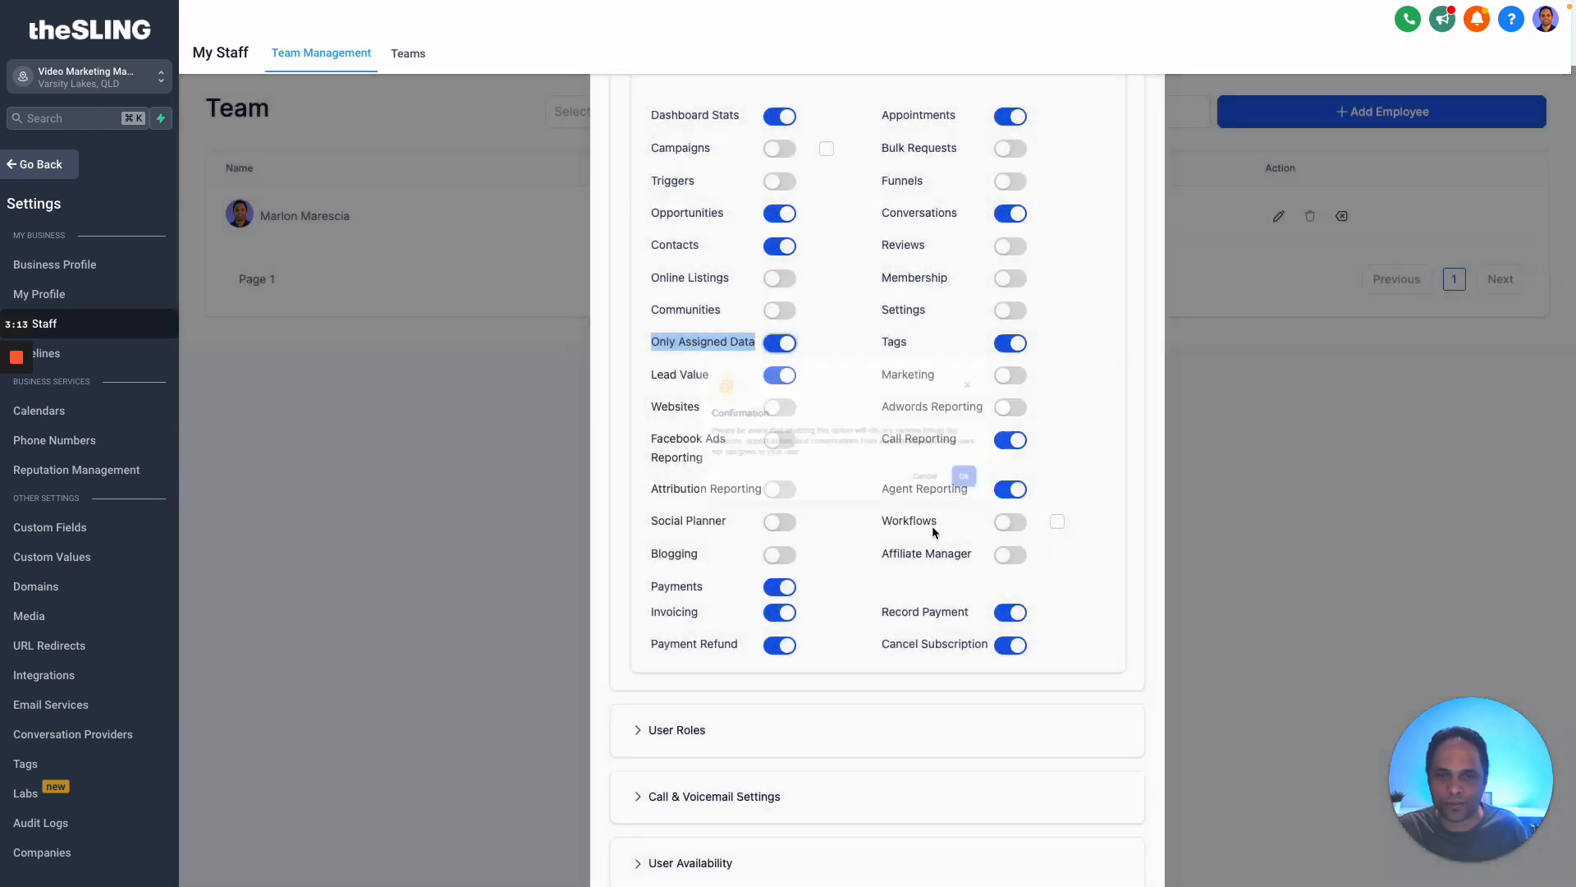
click(962, 476)
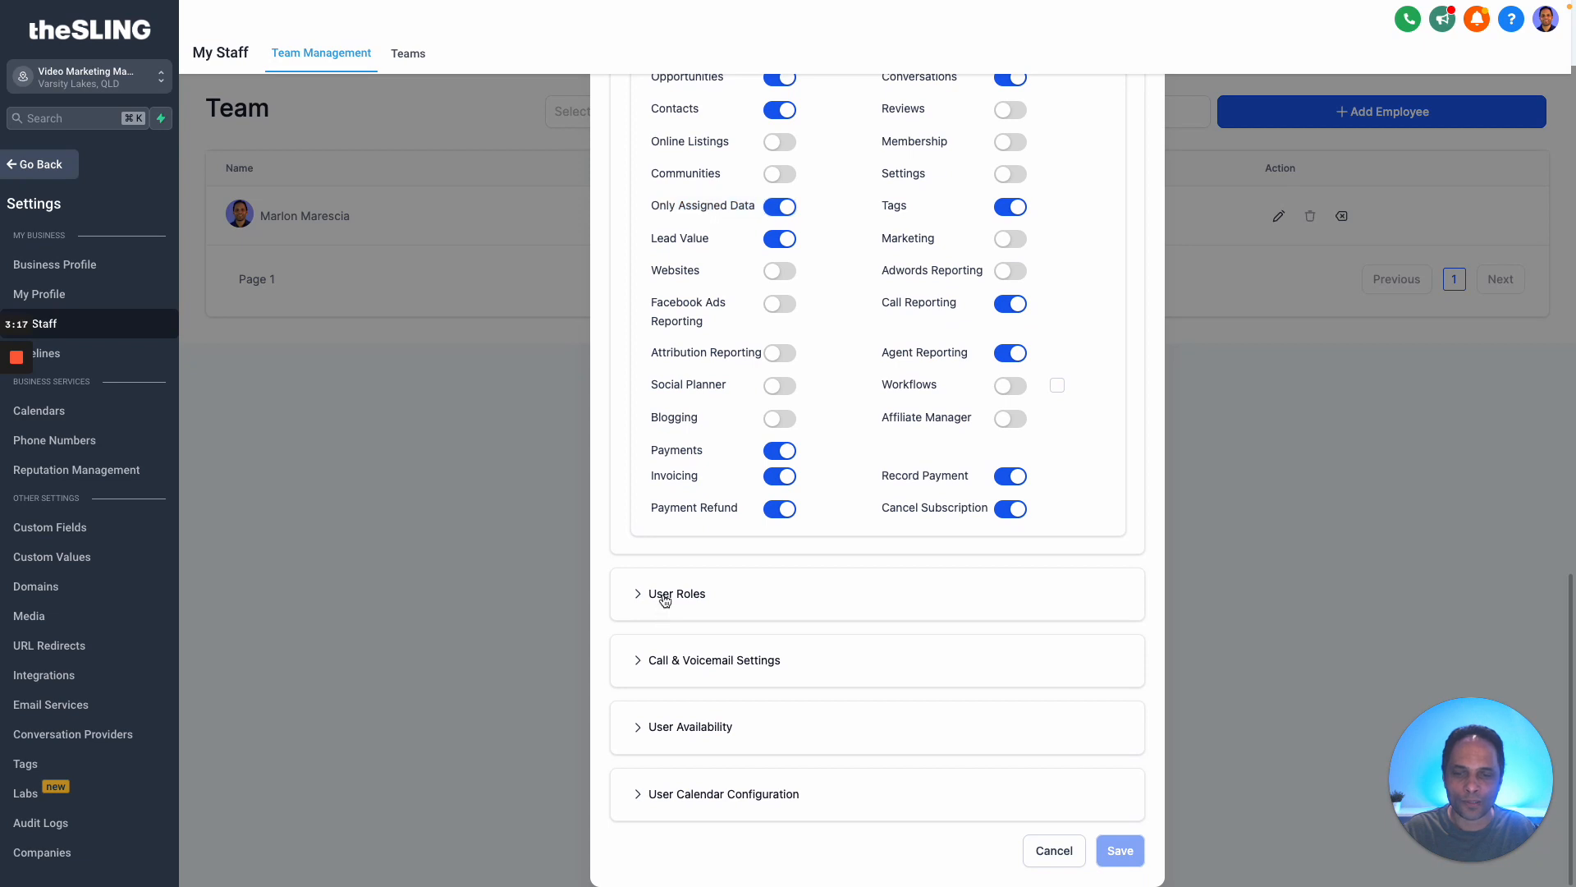
Step: Expand User Roles and set the employee's role to User instead of Admin
click(675, 593)
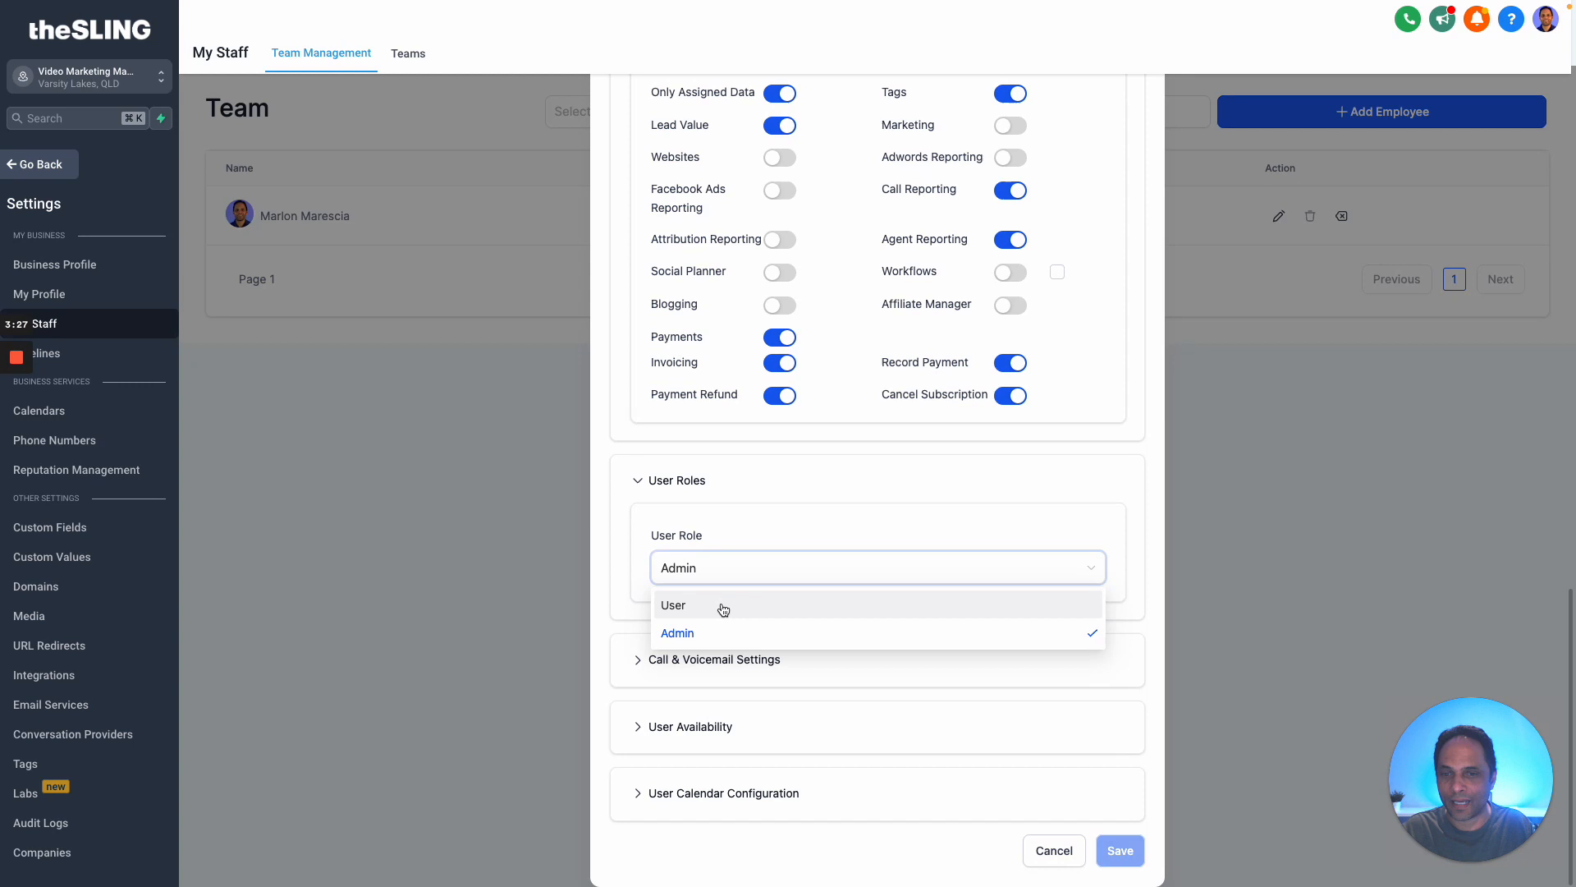
click(674, 605)
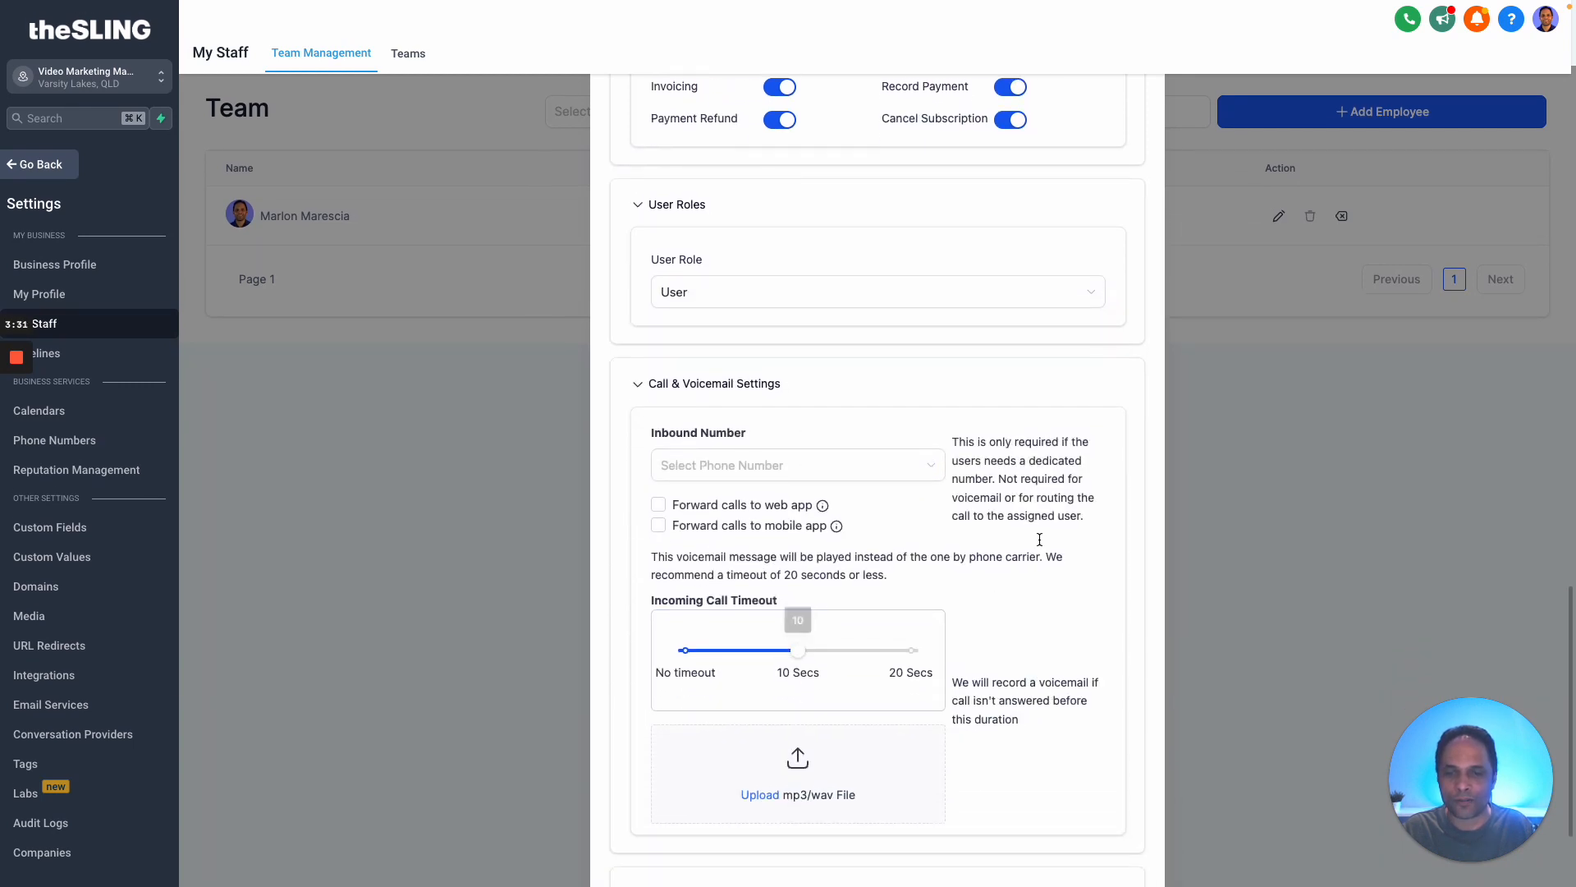
scroll(down, 3)
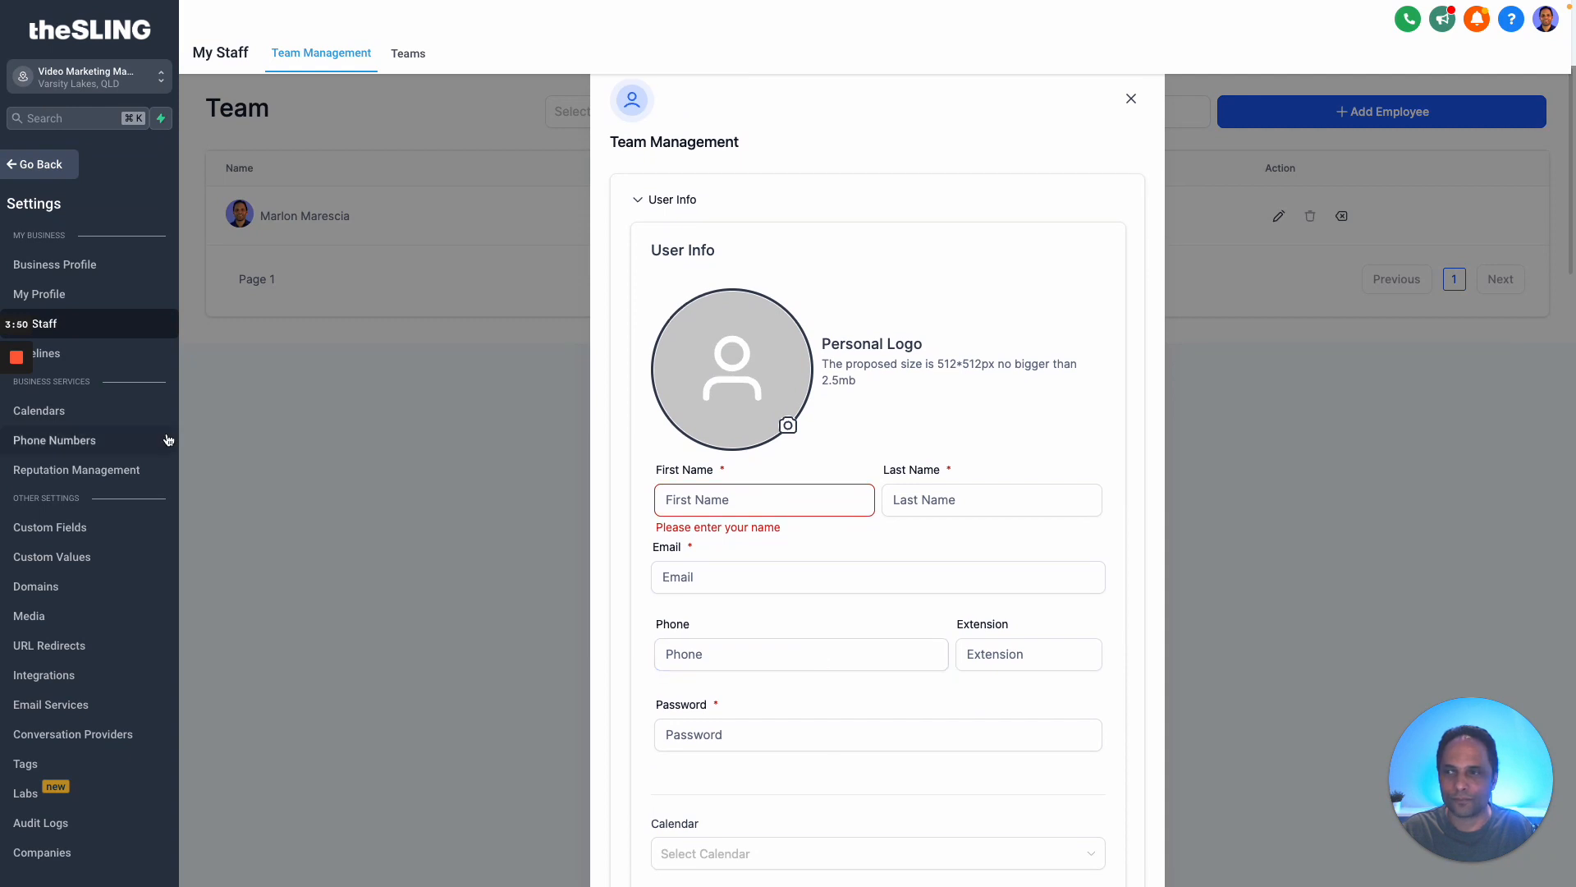
Step: Close the Add Employee form, glance at the existing staff member's edit view, and switch to Teams
click(1130, 99)
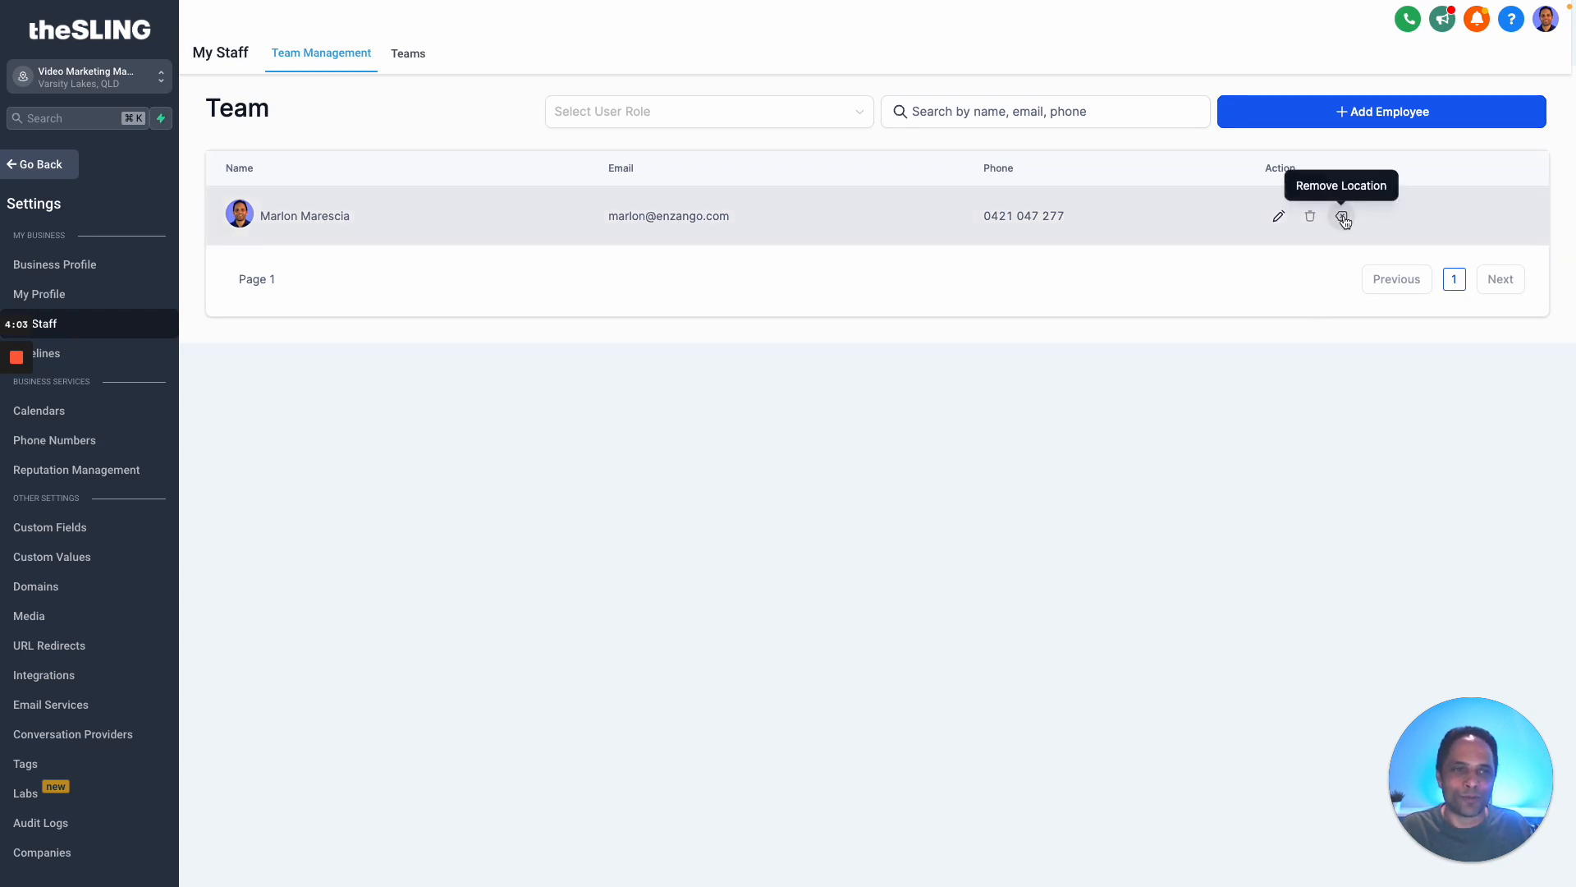
mouse_move(1277, 217)
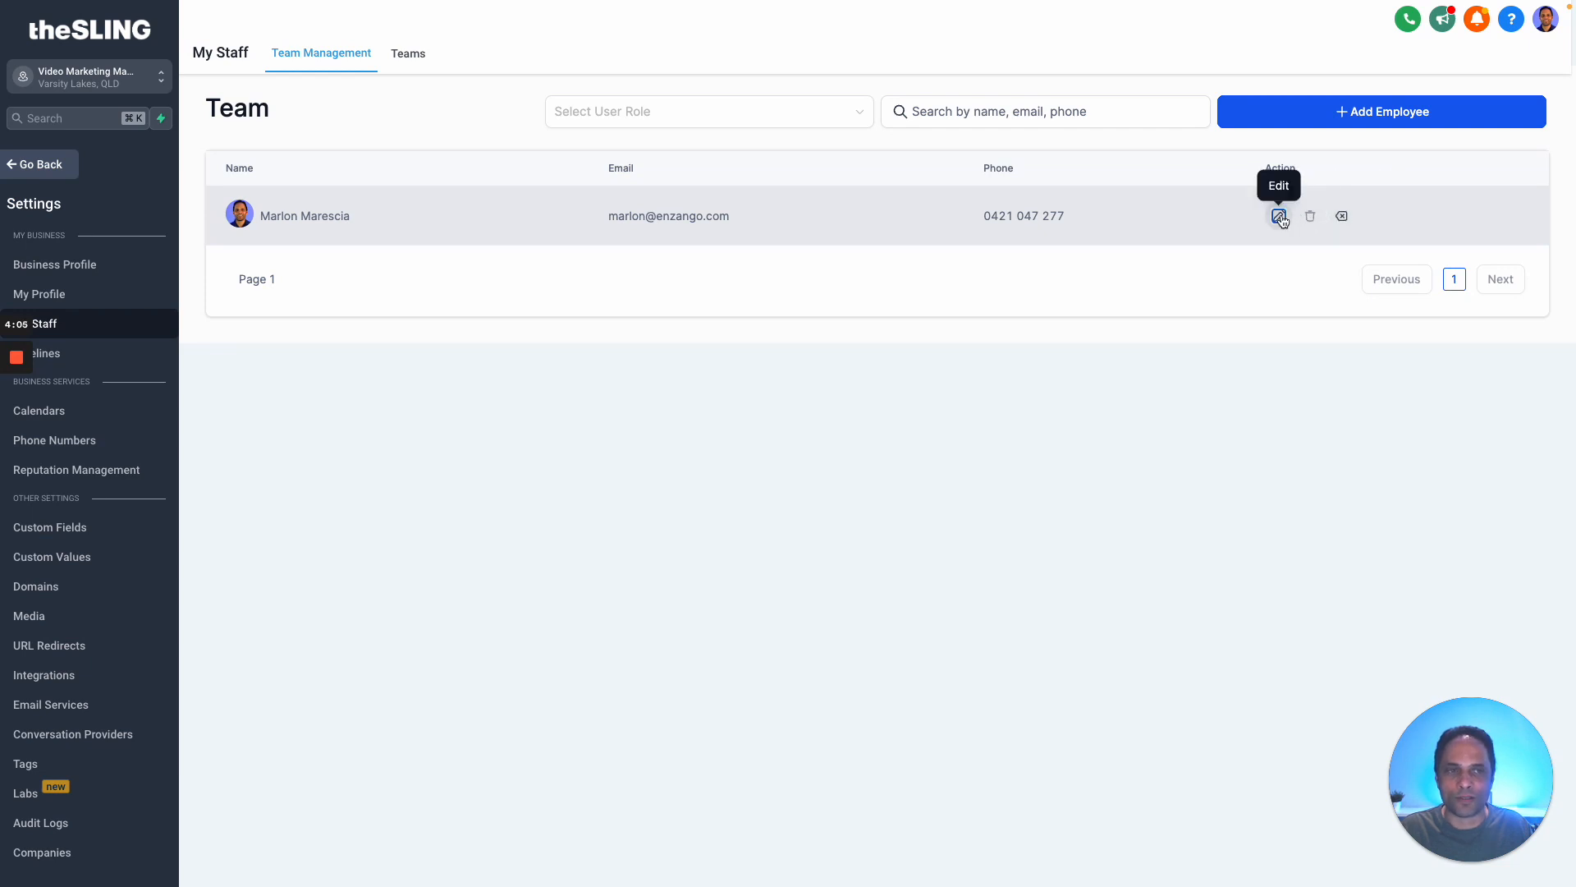
click(1279, 217)
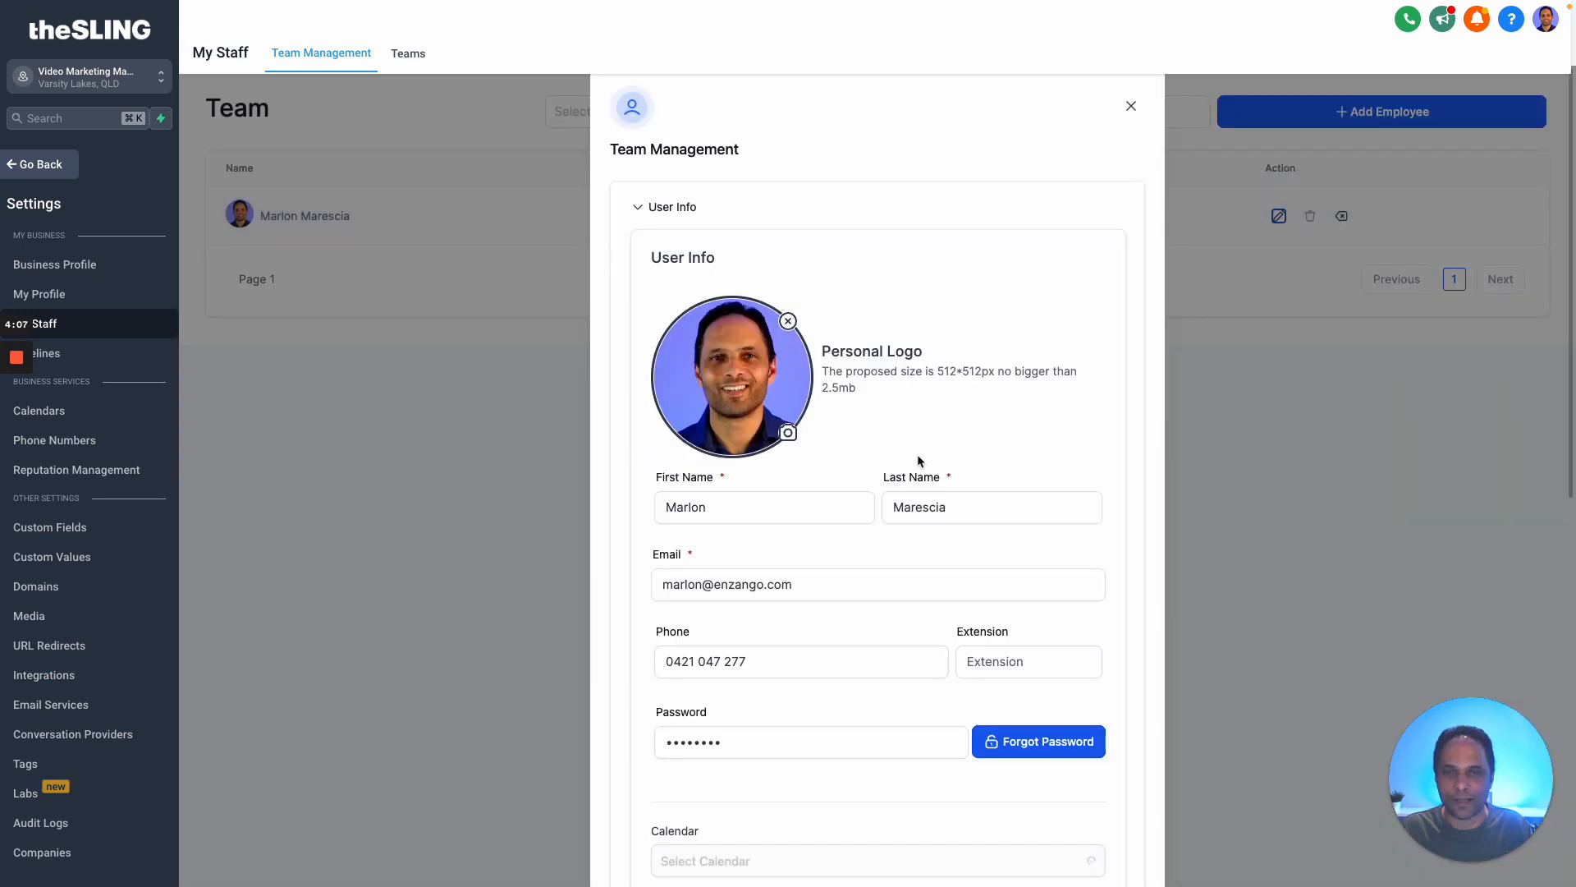
scroll(down, 3)
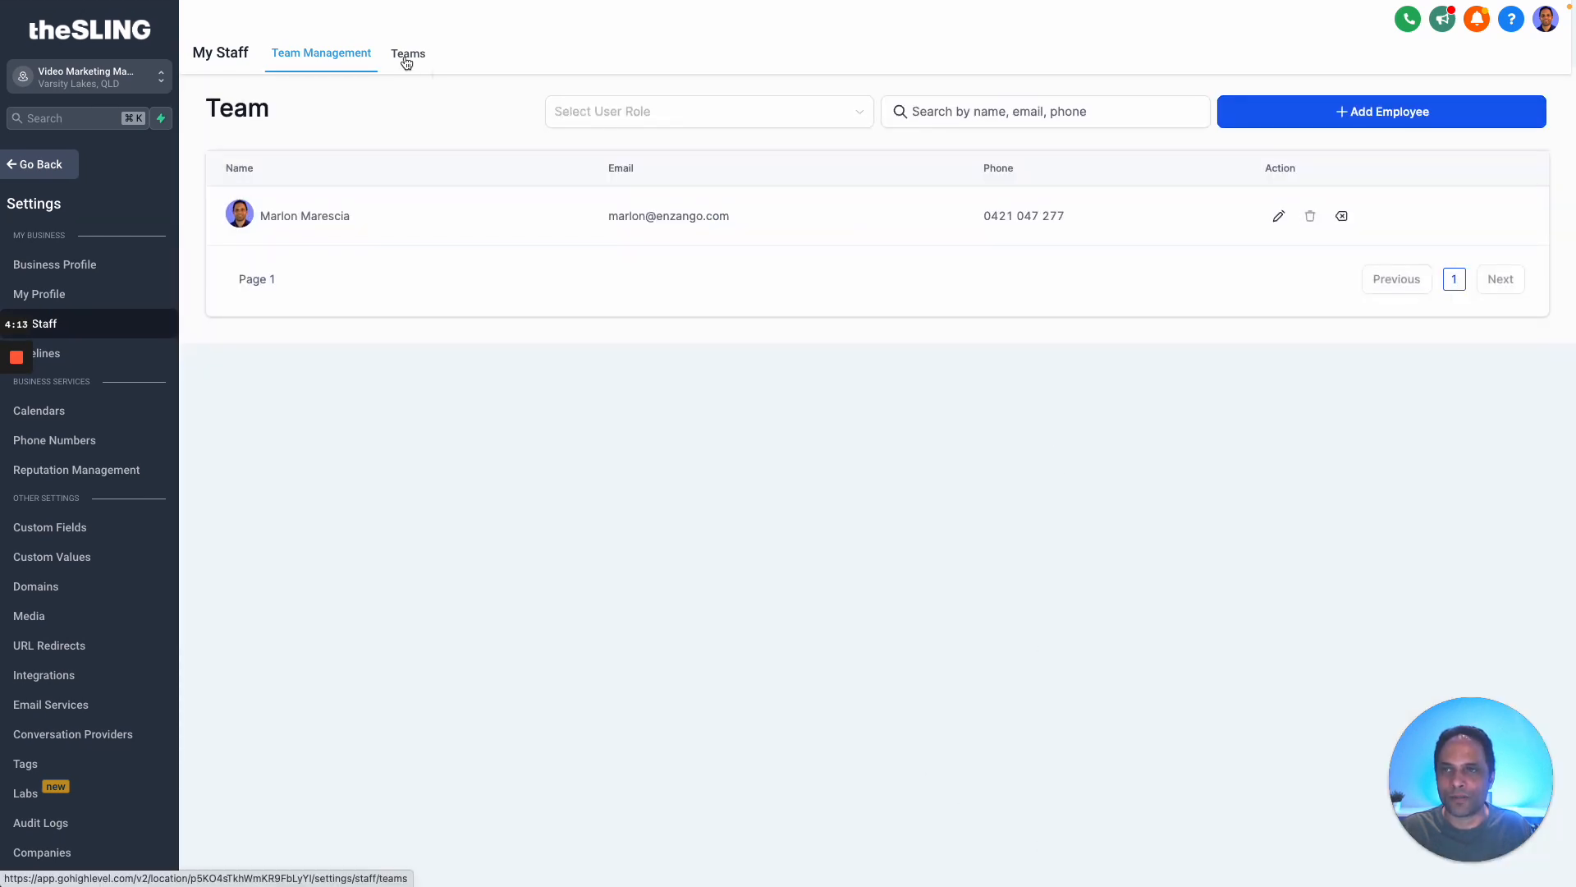
click(407, 52)
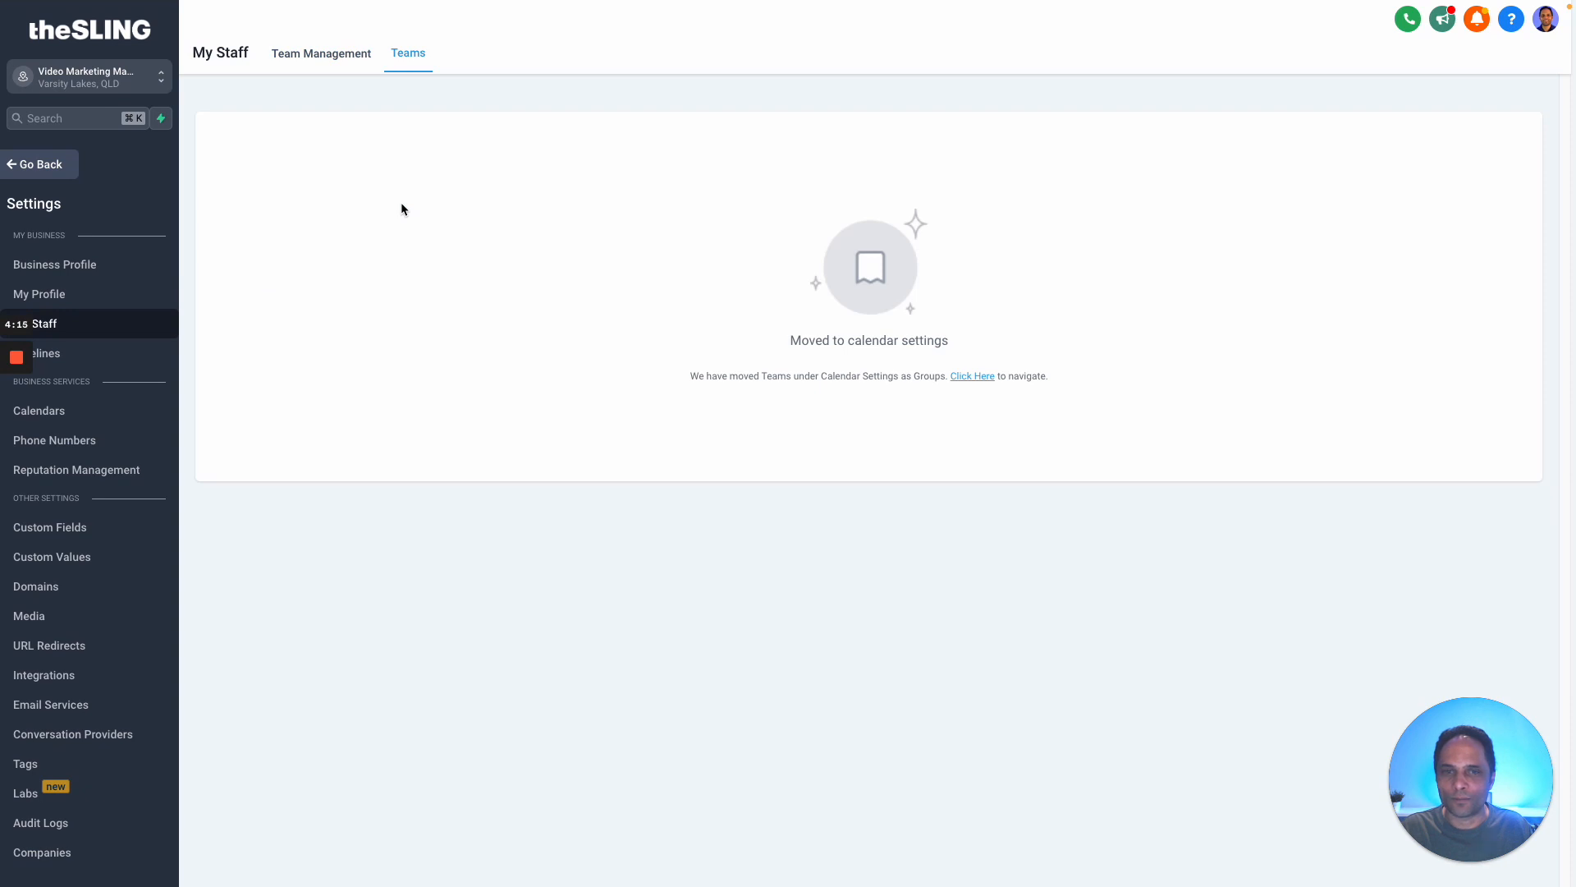
mouse_move(899, 303)
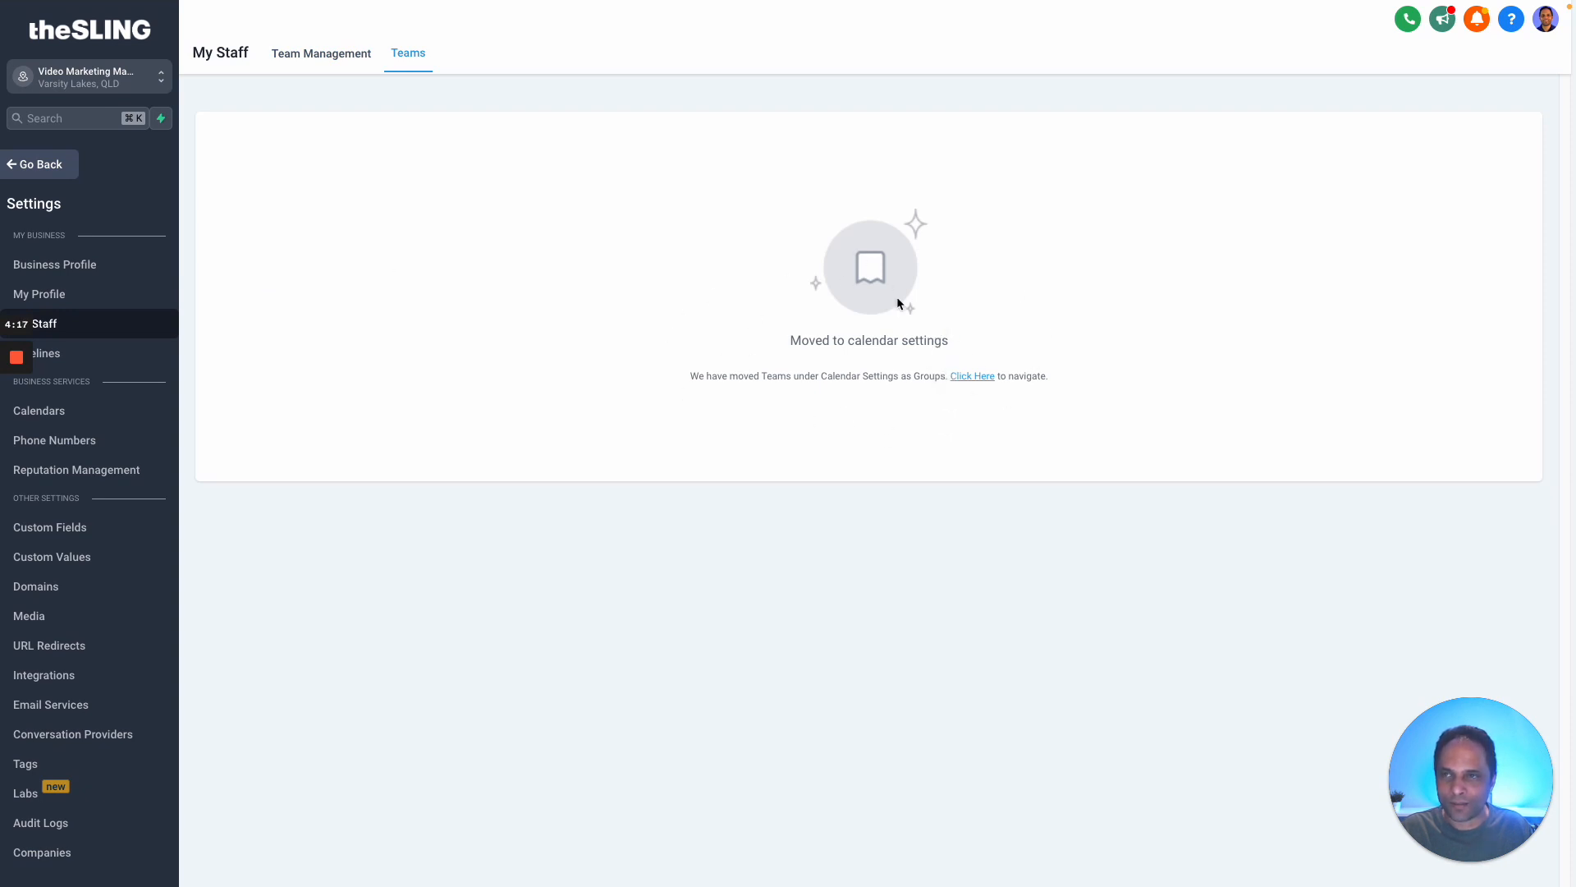